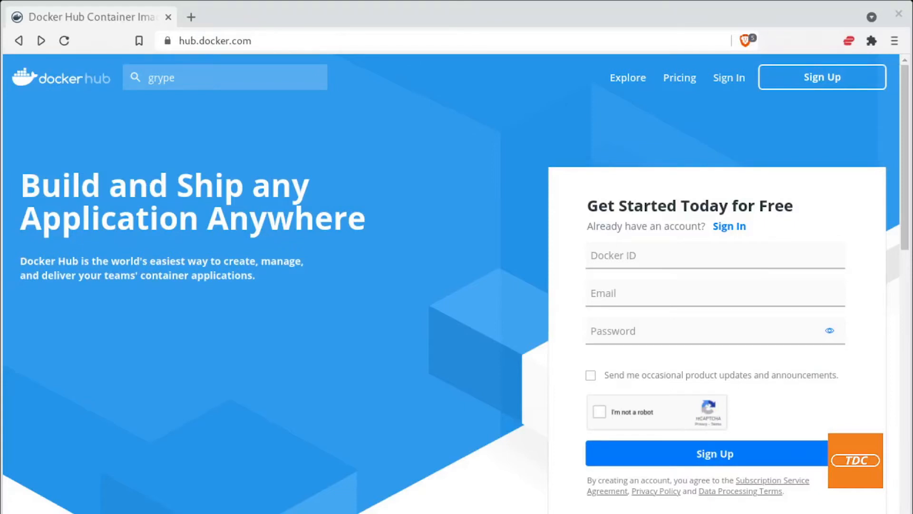
mouse_move(231, 132)
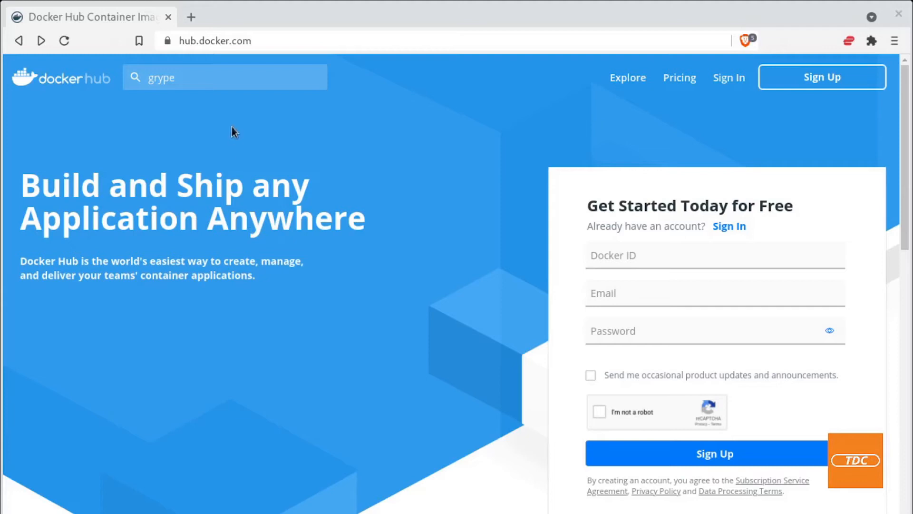
mouse_move(208, 64)
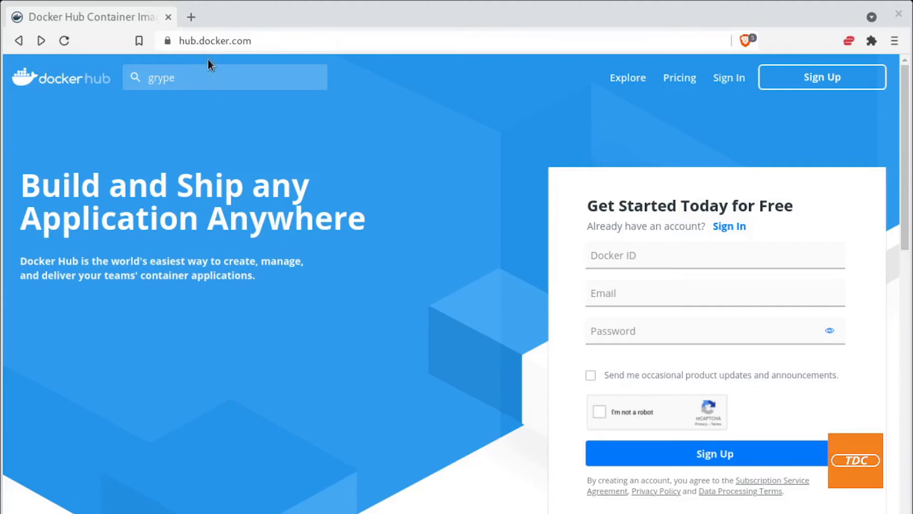
Search Docker Hub for grype, open anchore/grype, and browse its tags, starting with v0.17.
left_click(221, 77)
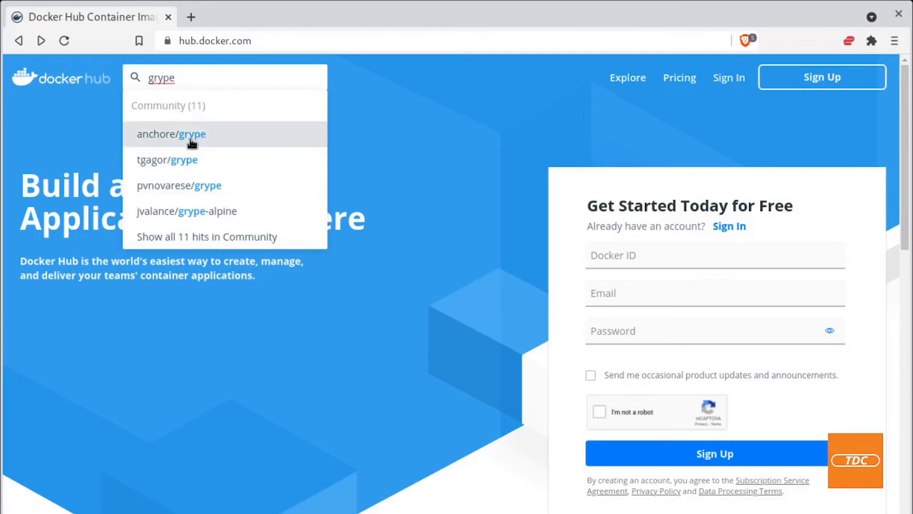
left_click(171, 134)
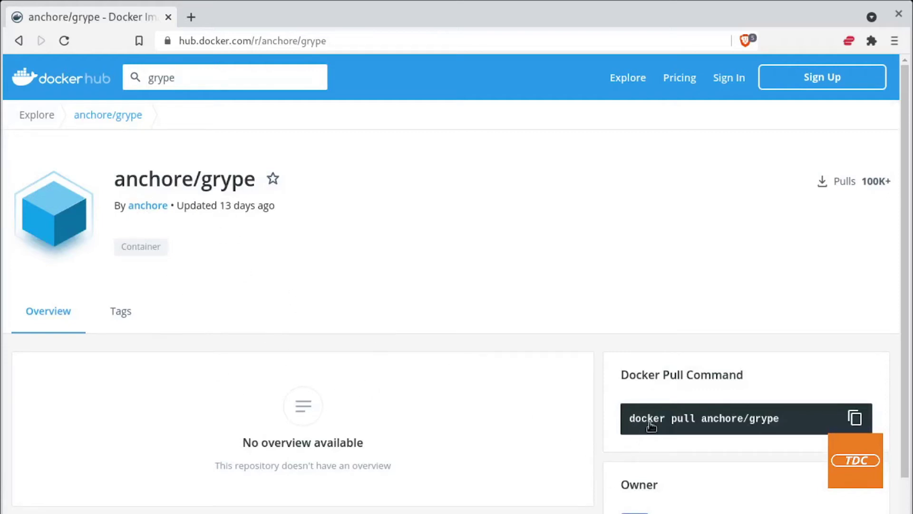
mouse_move(788, 428)
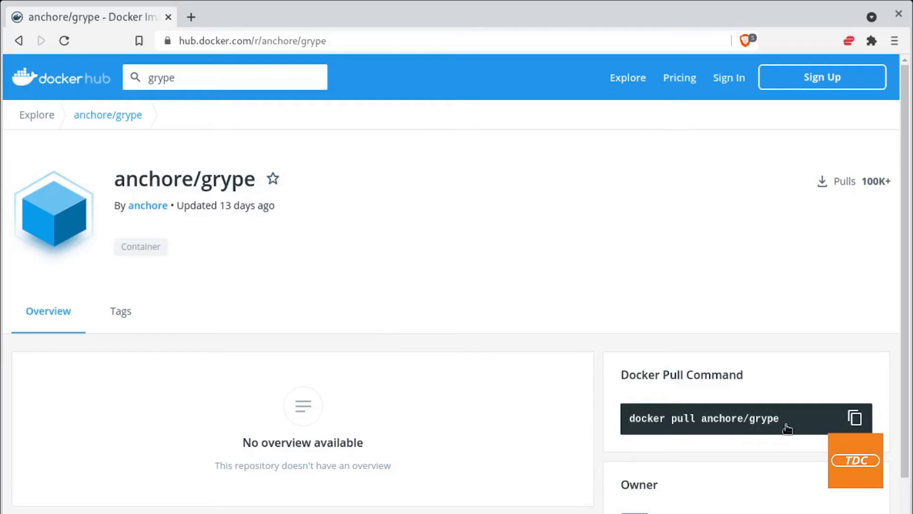
left_click(120, 311)
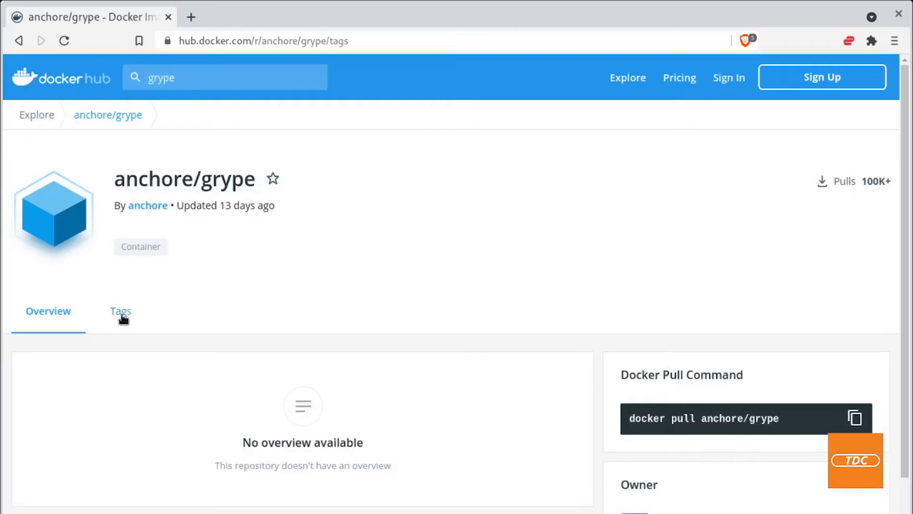
left_click(121, 312)
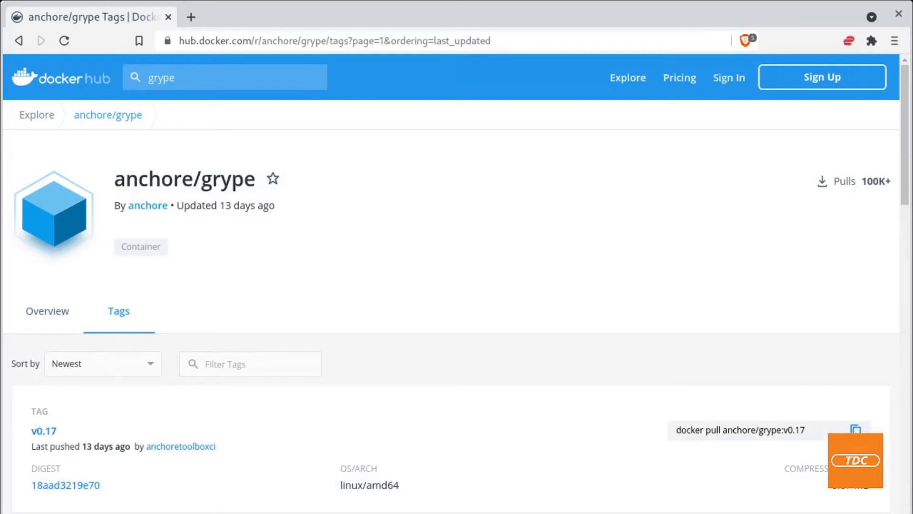
scroll("down", 3)
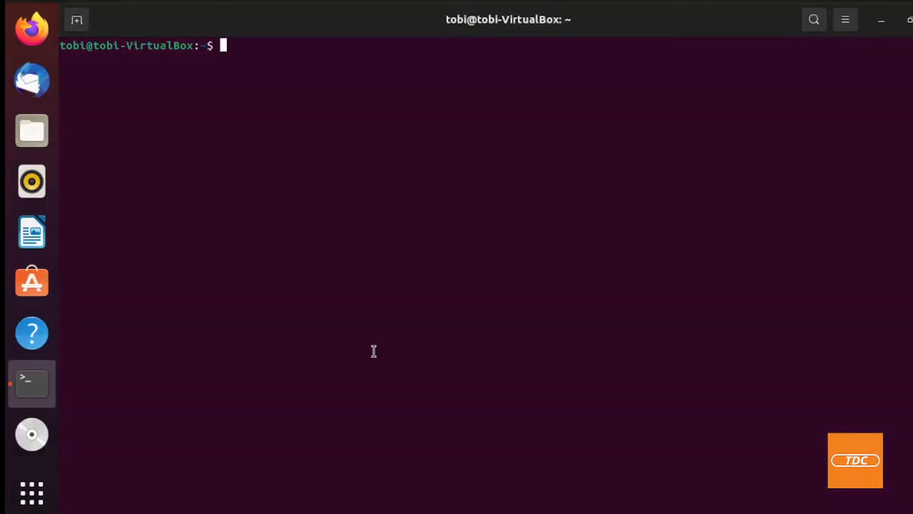
mouse_move(332, 136)
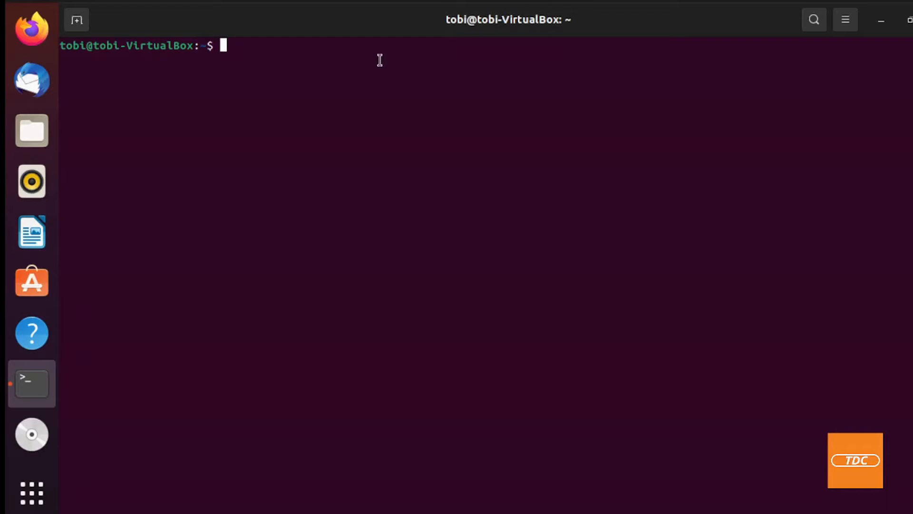
mouse_move(375, 66)
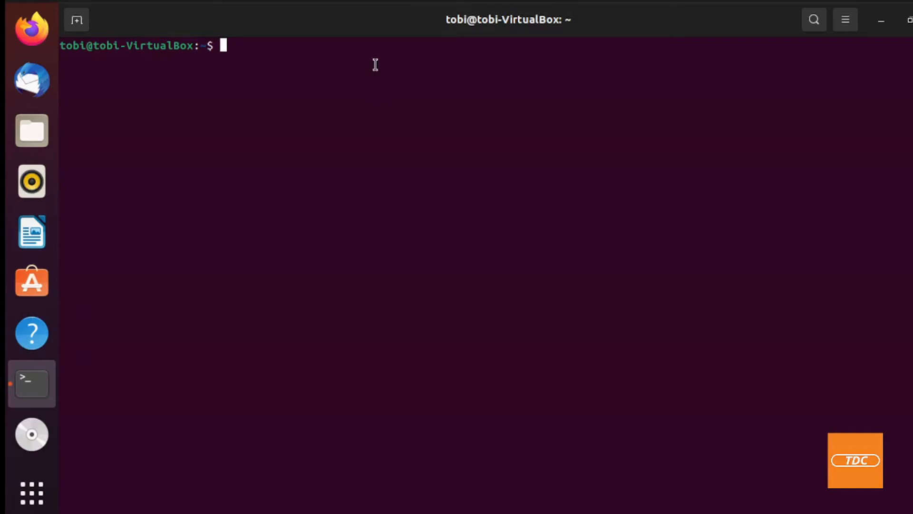
mouse_move(427, 96)
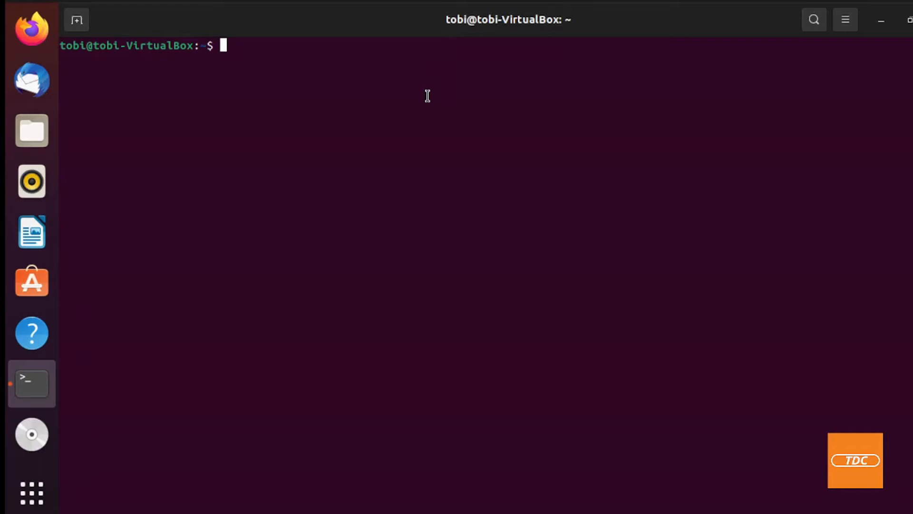
mouse_move(460, 147)
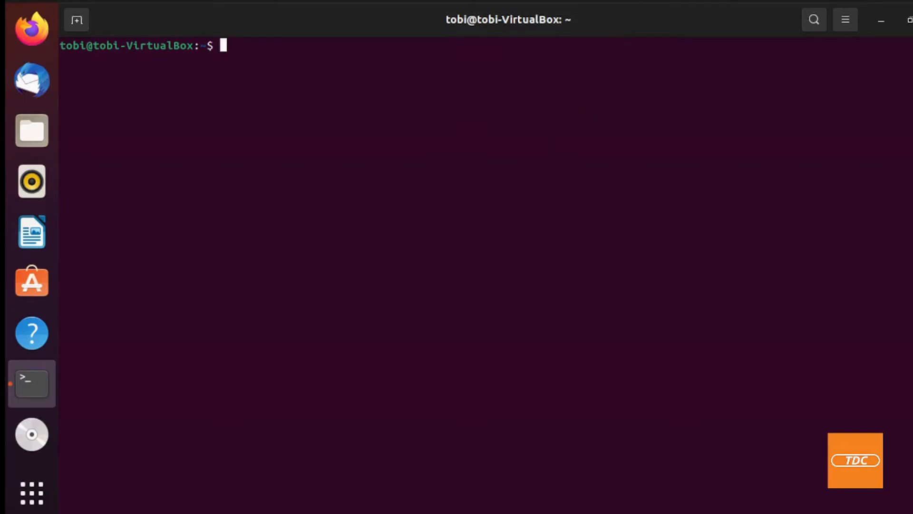
Pull anchore/grype:v0.17 with docker pull, then list local images with docker images.
type("d")
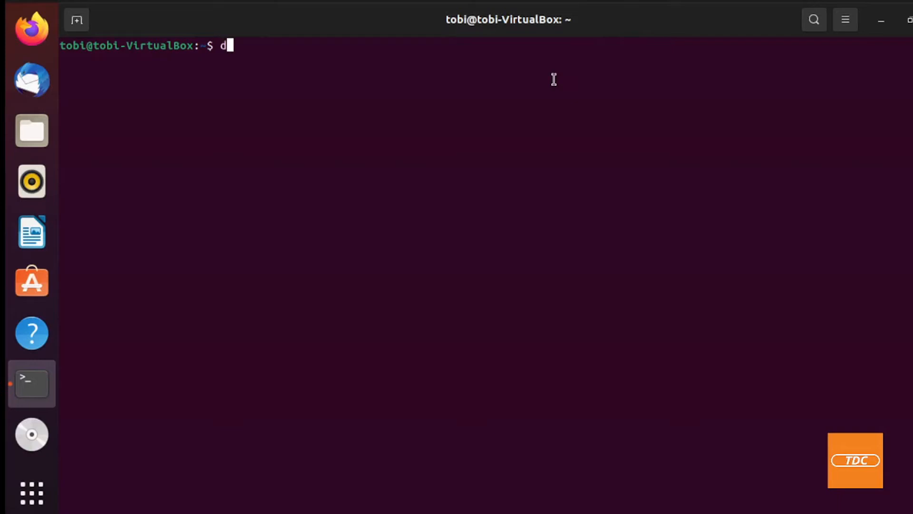
type("ocker pull")
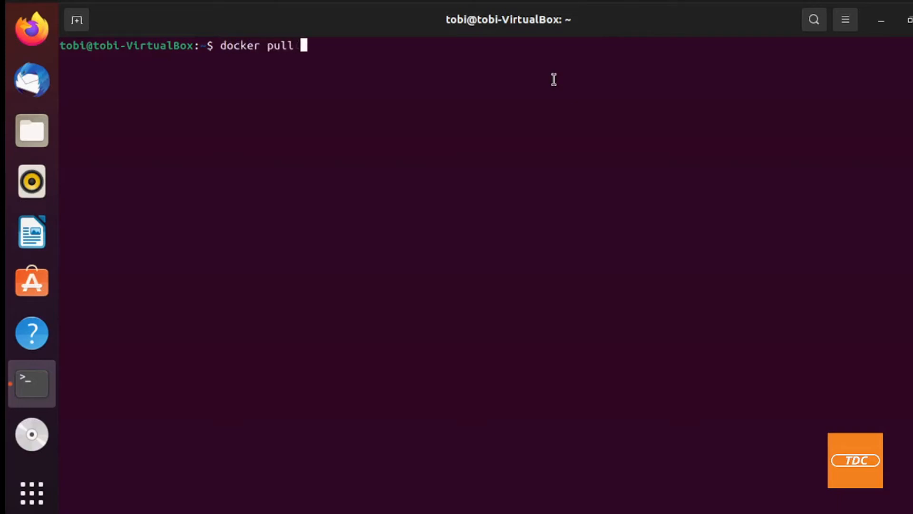
type("an")
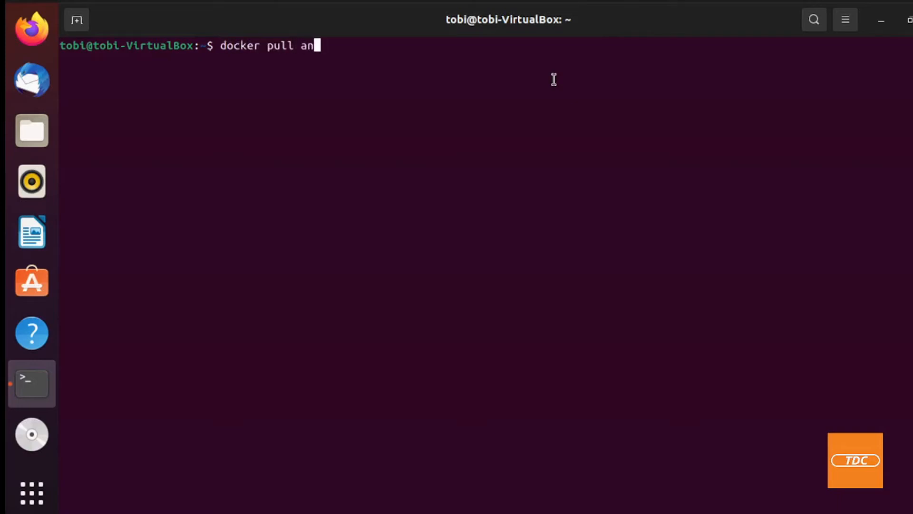
type("chor")
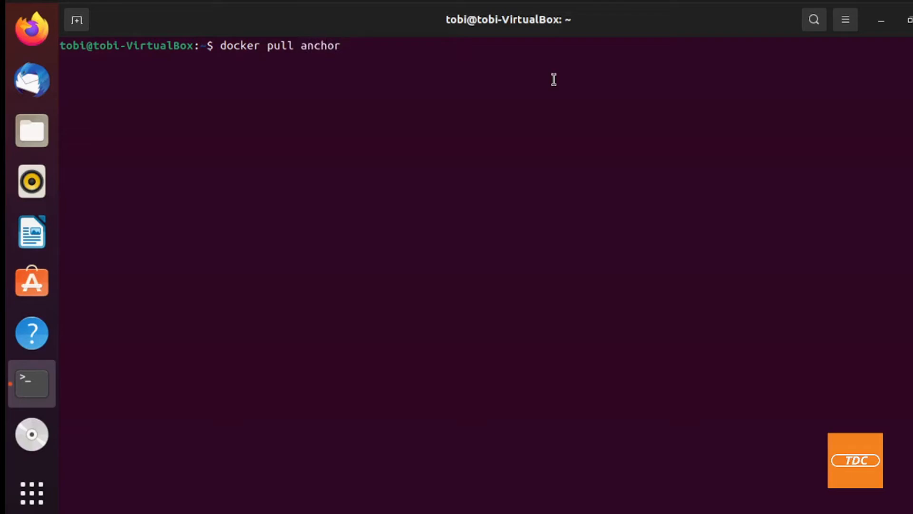
type("e/")
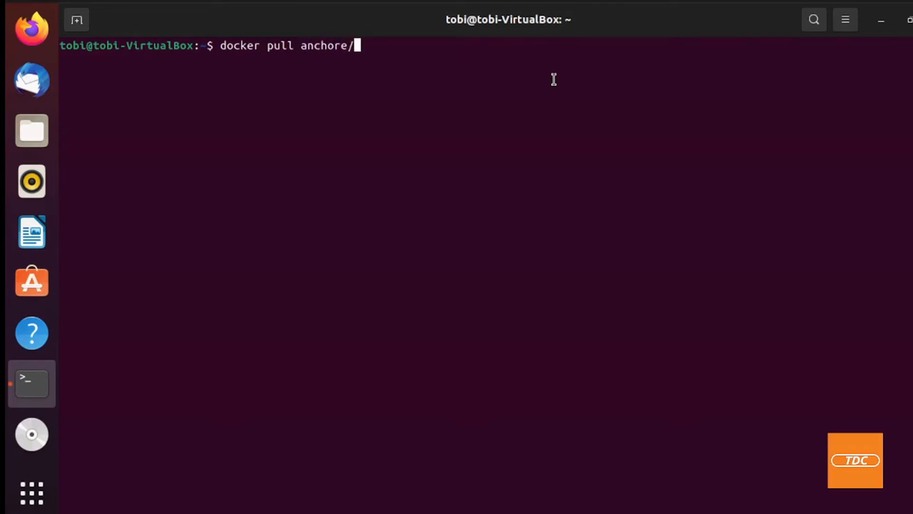
type("gryp")
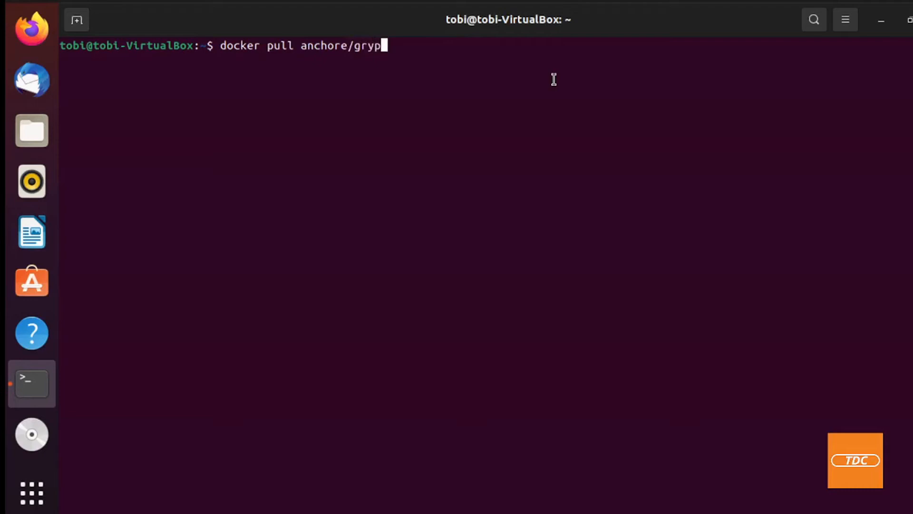
type("e")
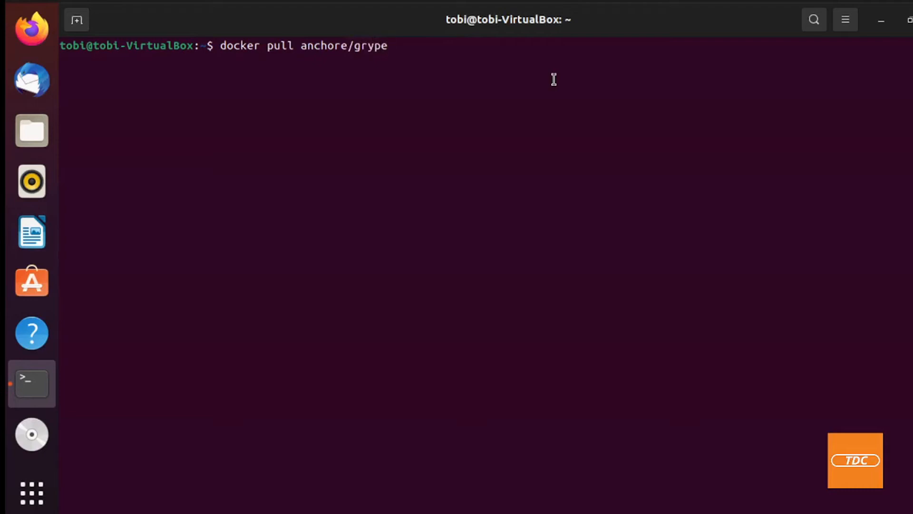
type(":")
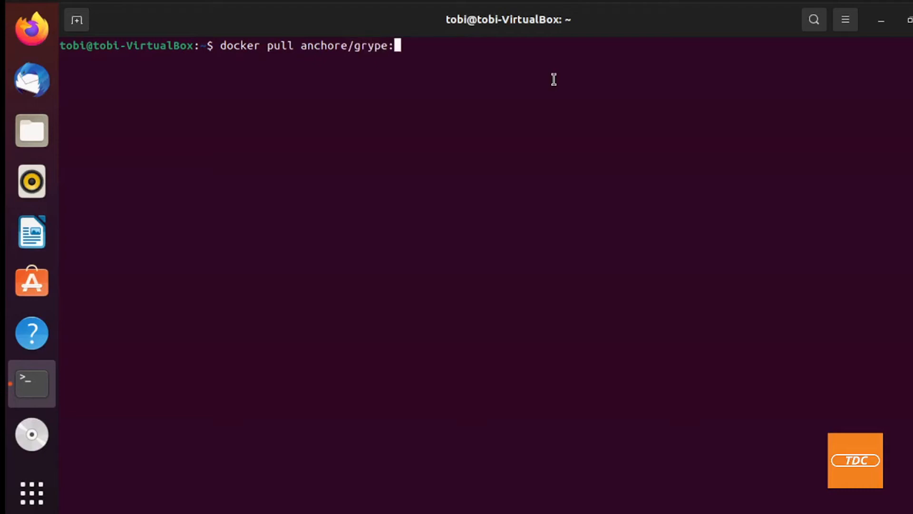
type("v0.")
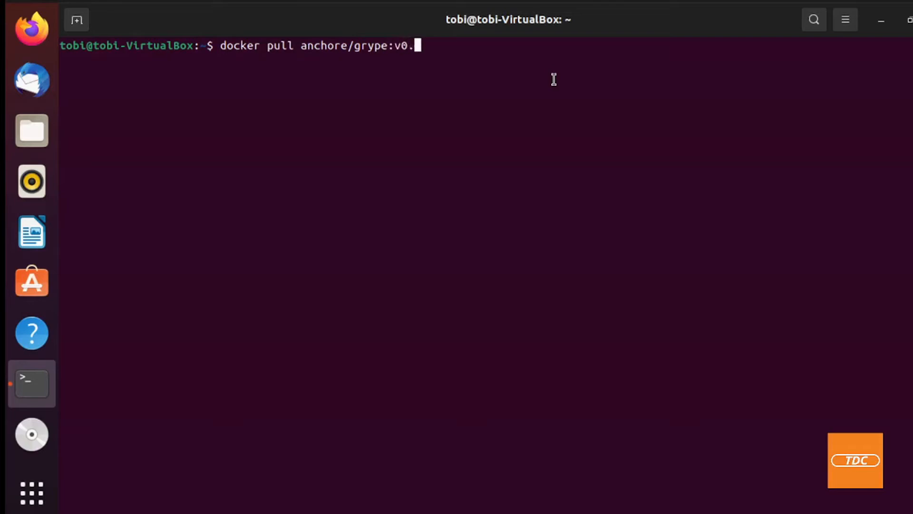
type("17")
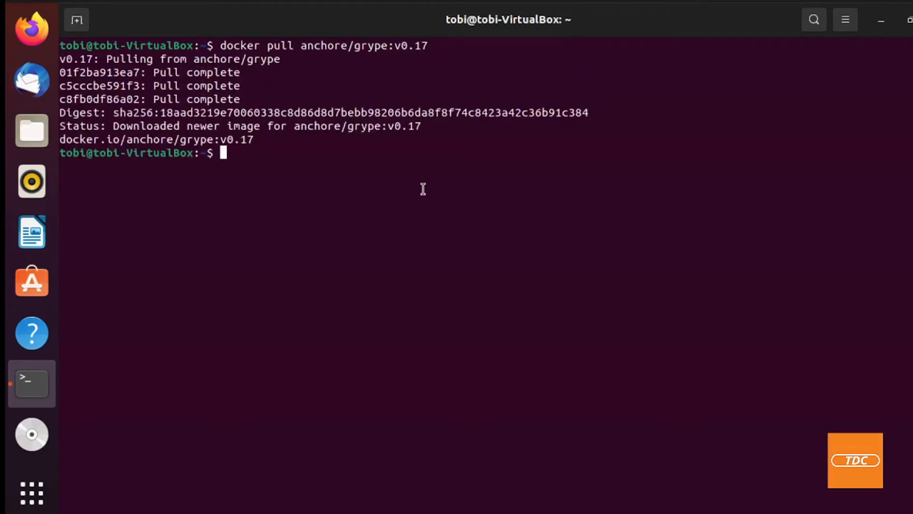
type("docker images")
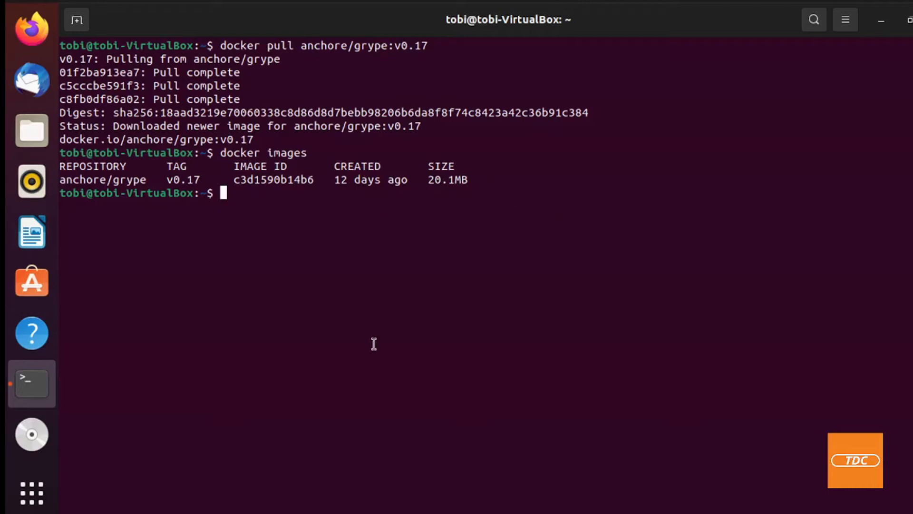
mouse_move(368, 337)
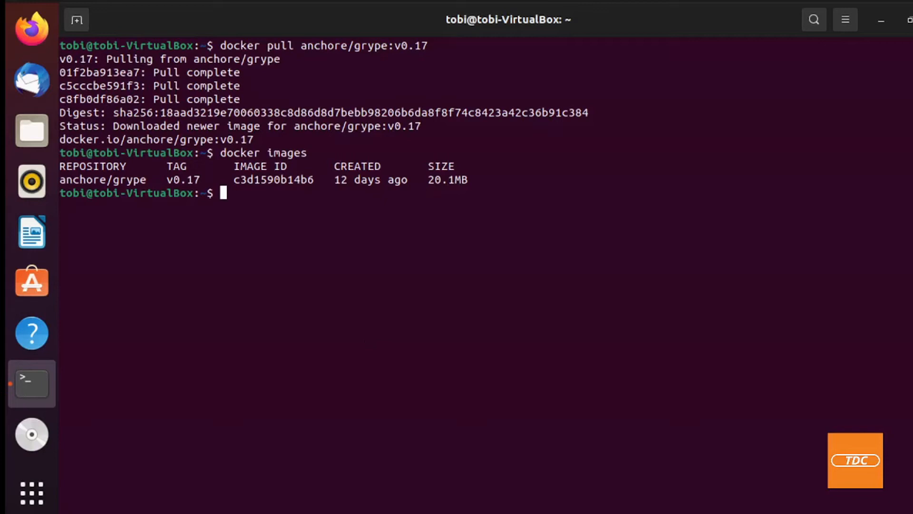
mouse_move(450, 441)
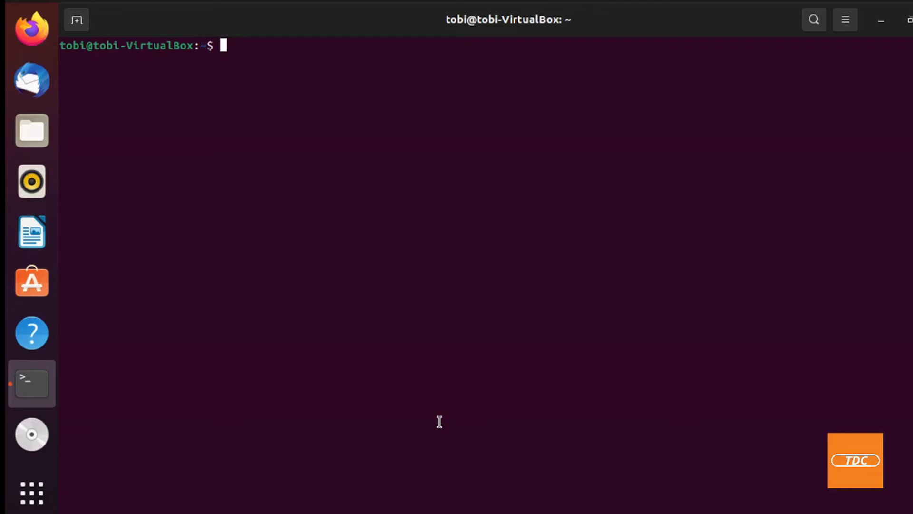
Run 'docker run -it --rm anchore/grype:v0.17 alpine:latest' to scan alpine.
type("docker")
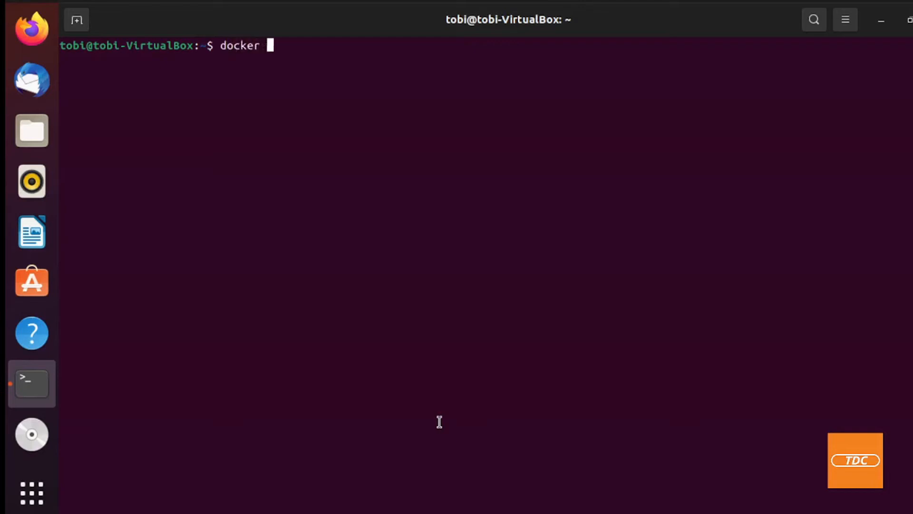
type("run")
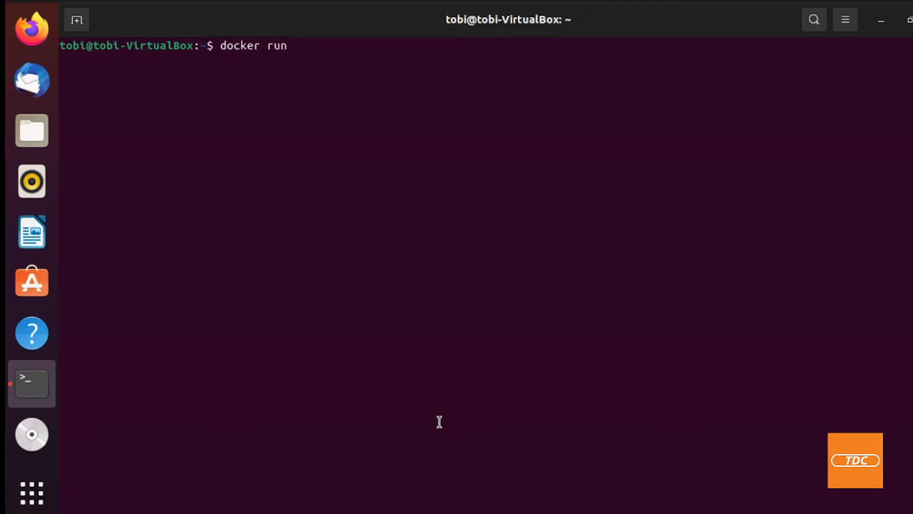
type("-it")
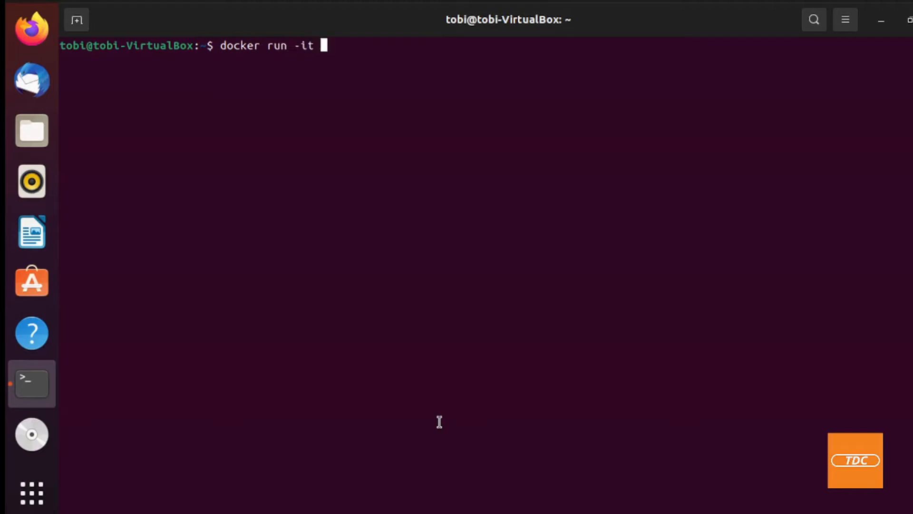
type("--rm")
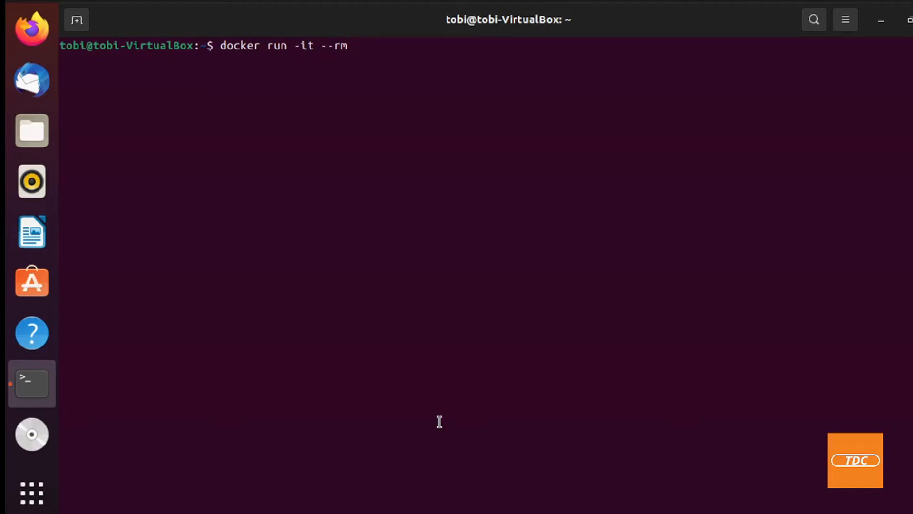
type("anch")
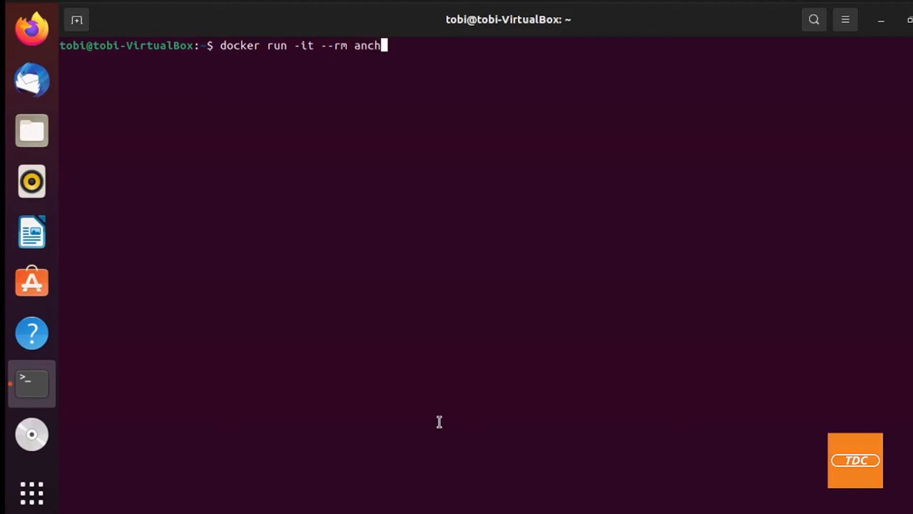
type("ore")
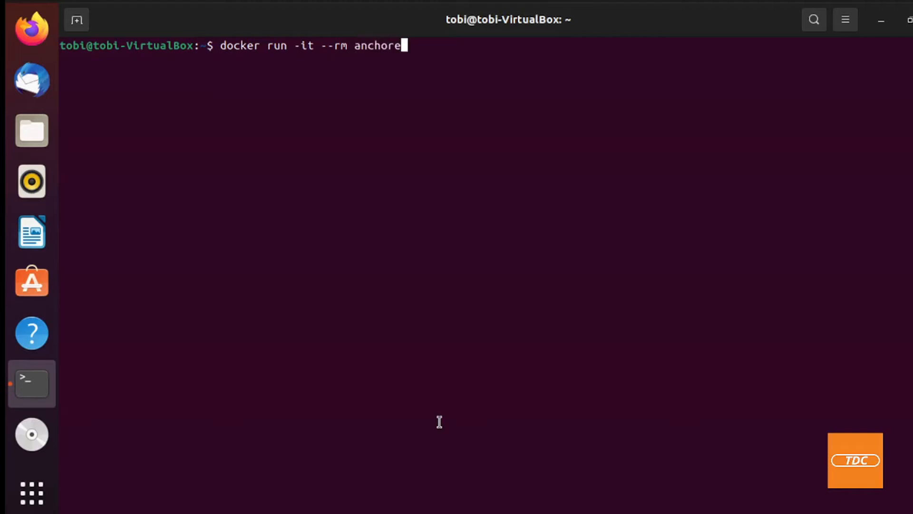
type("/")
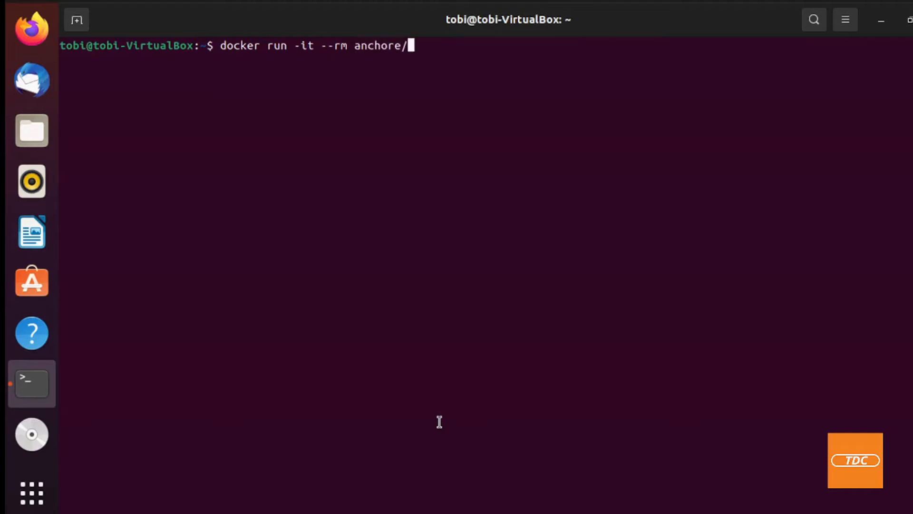
type("grype")
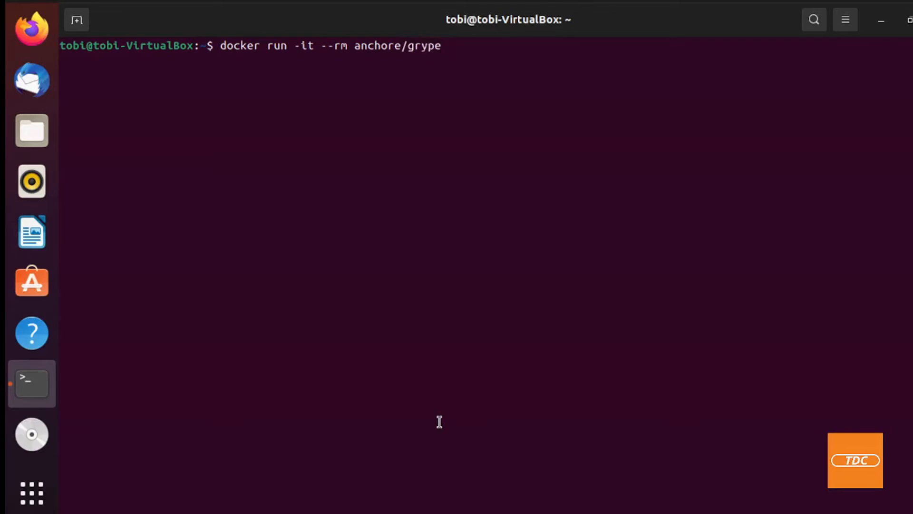
type(":v")
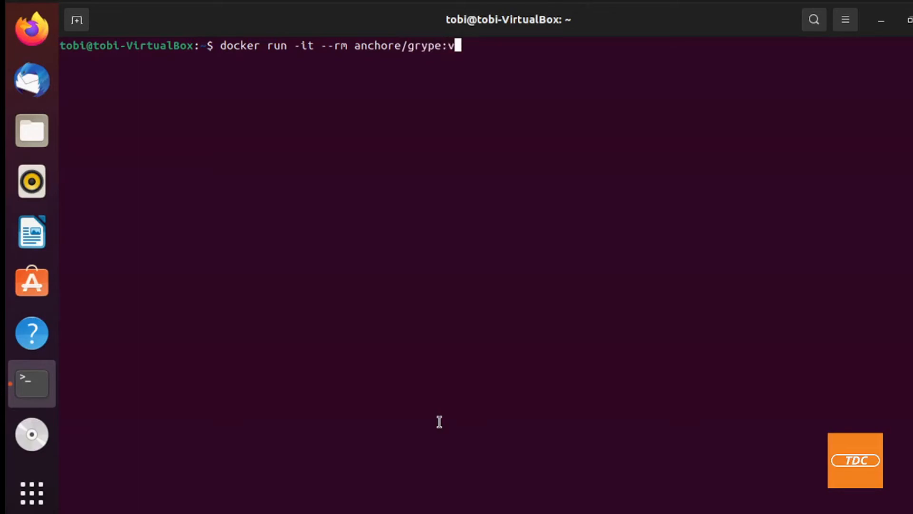
type("0.1")
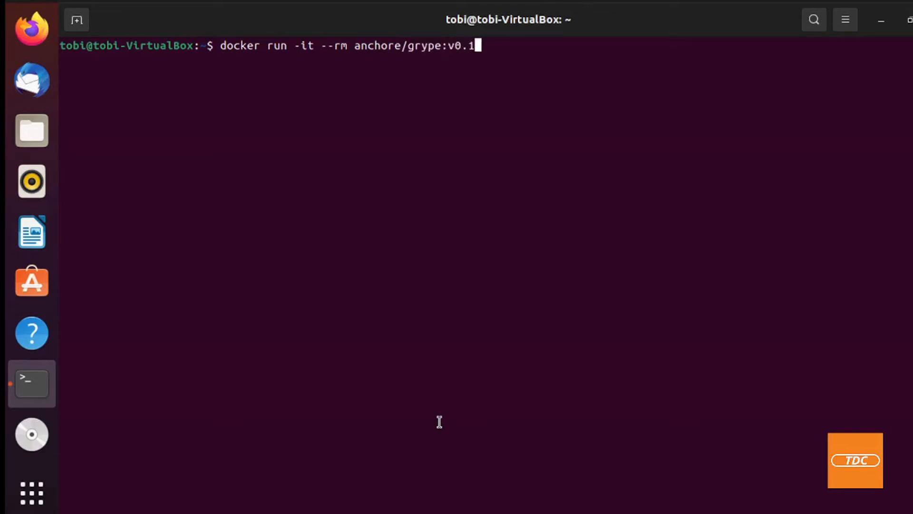
type("7")
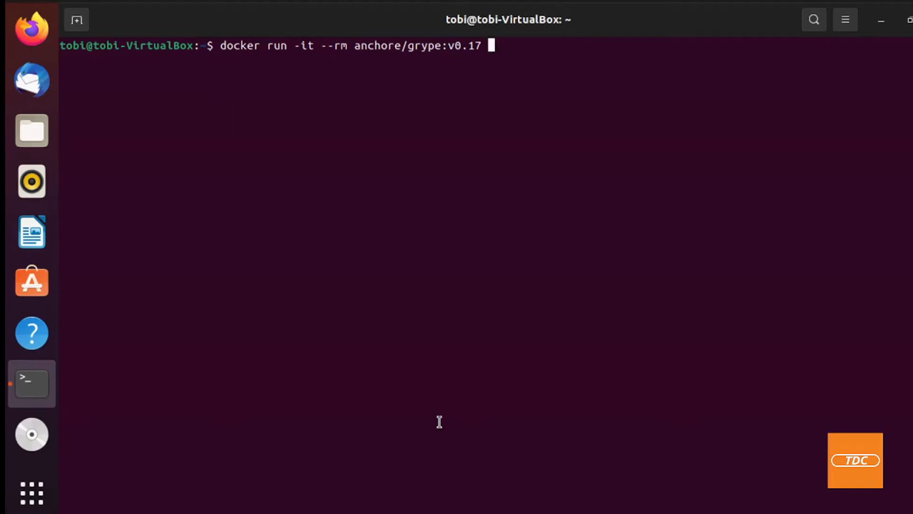
type("alpin")
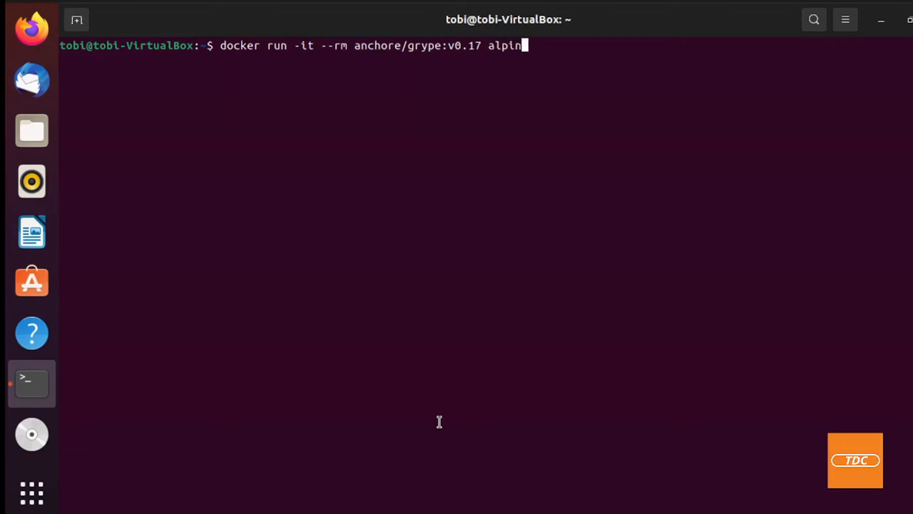
type("e:latest")
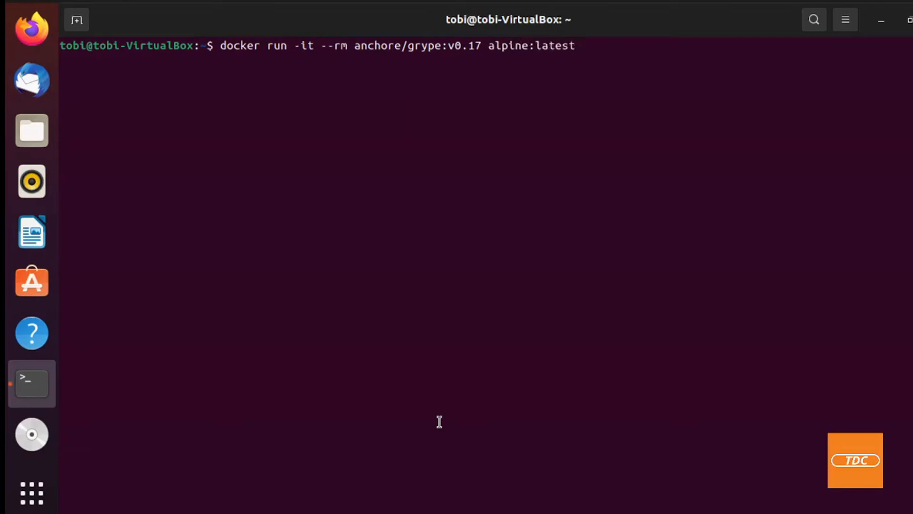
key("Return")
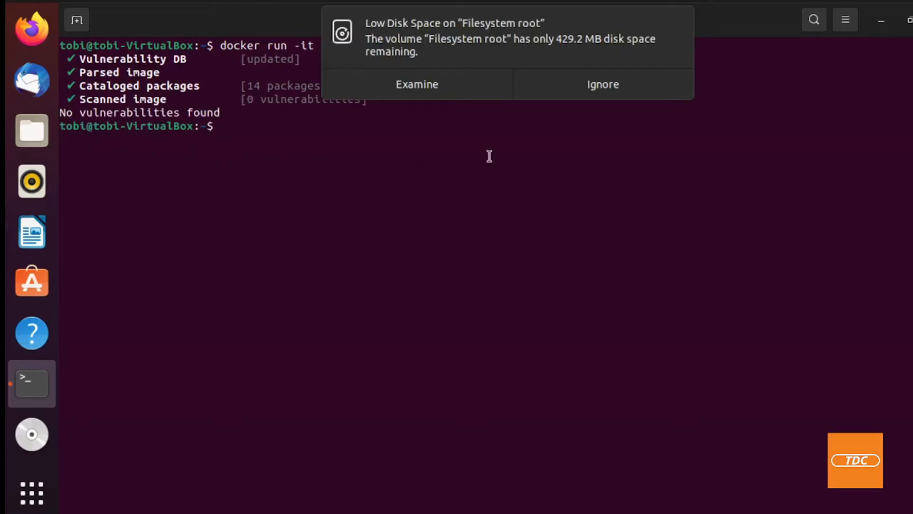
Refocus the terminal after the alpine scan and run docker images to list local images.
left_click(603, 84)
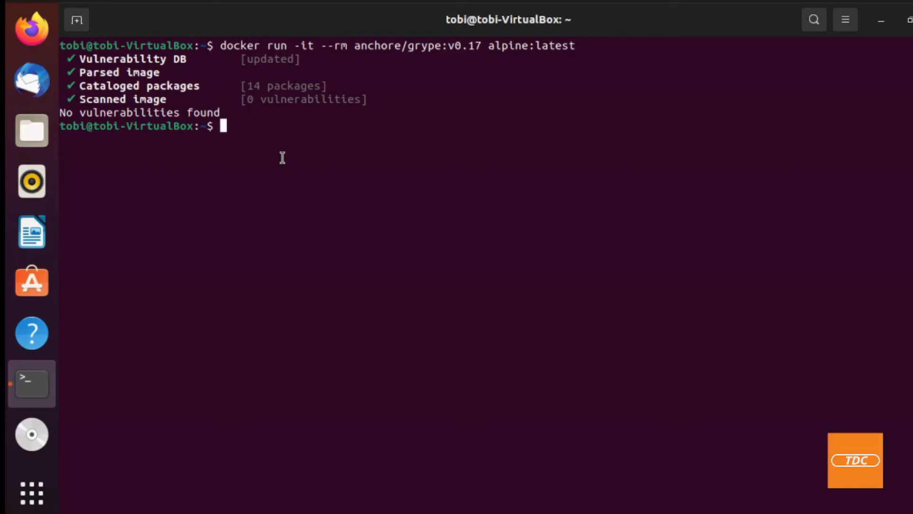
type("docker images")
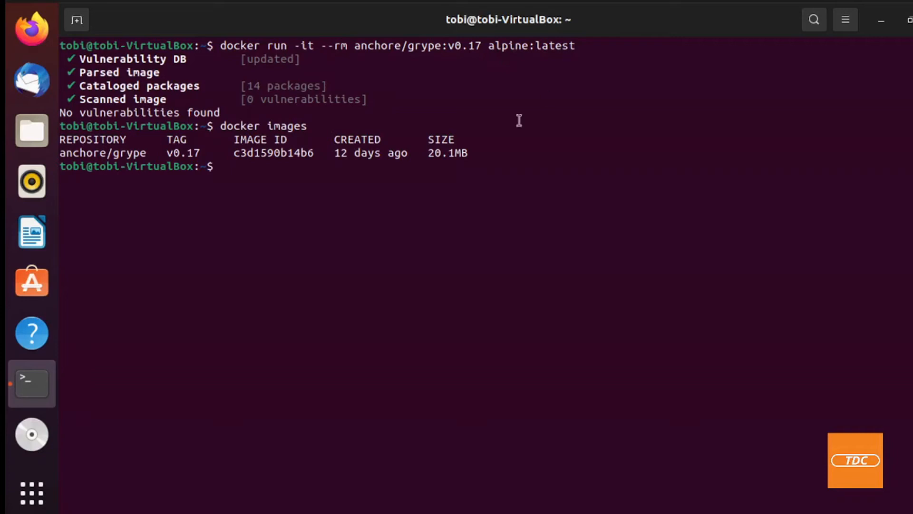
mouse_move(442, 155)
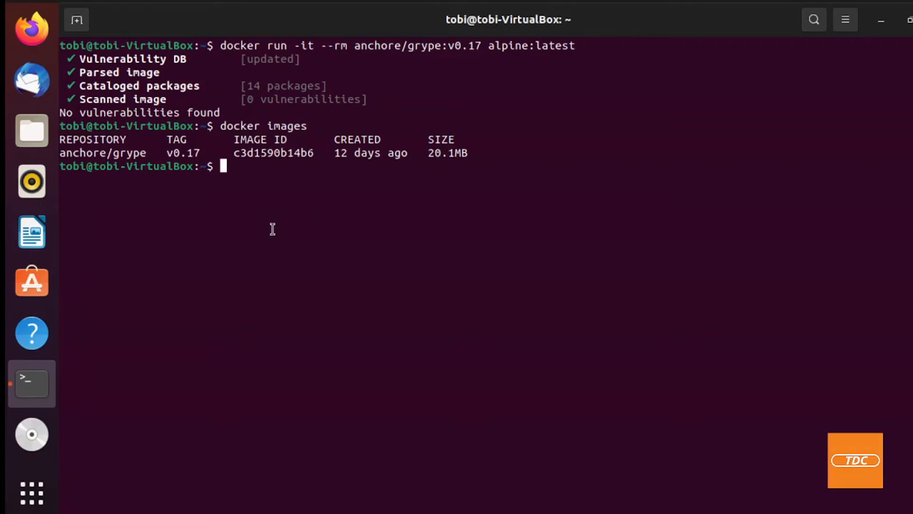
mouse_move(432, 167)
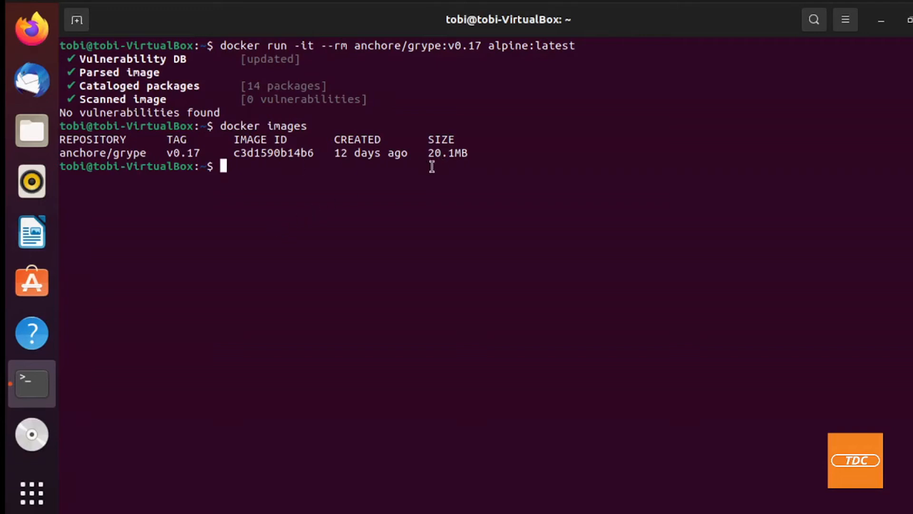
mouse_move(273, 178)
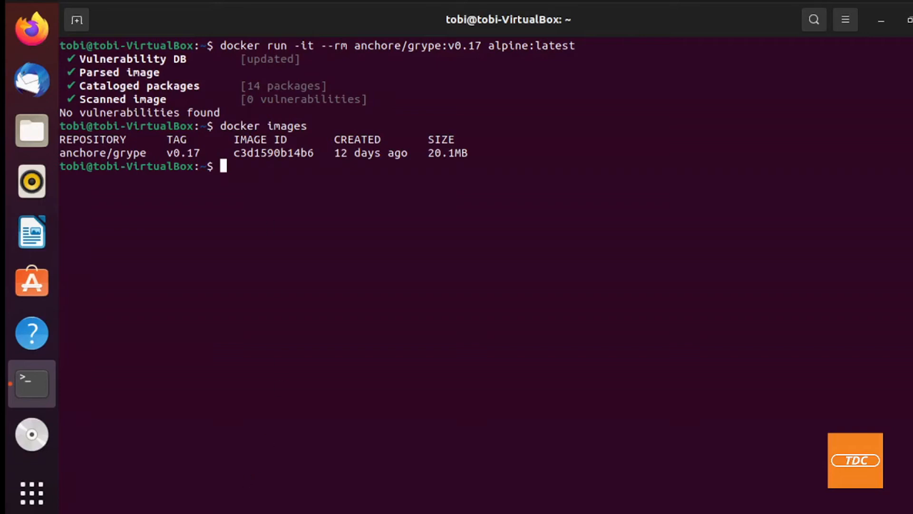
mouse_move(447, 395)
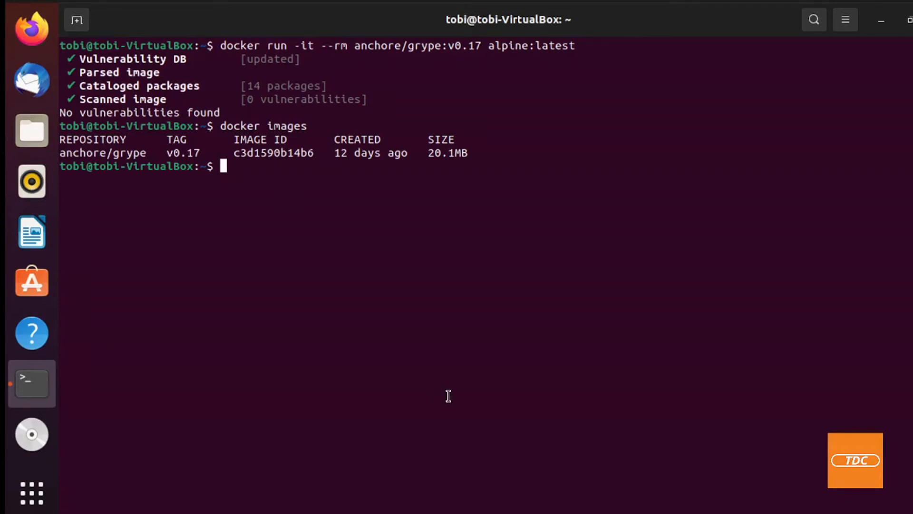
mouse_move(266, 306)
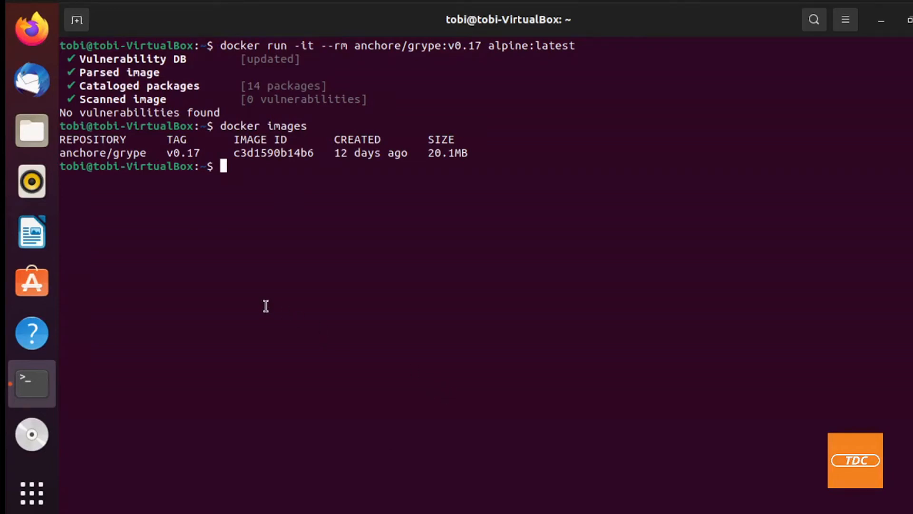
mouse_move(77, 113)
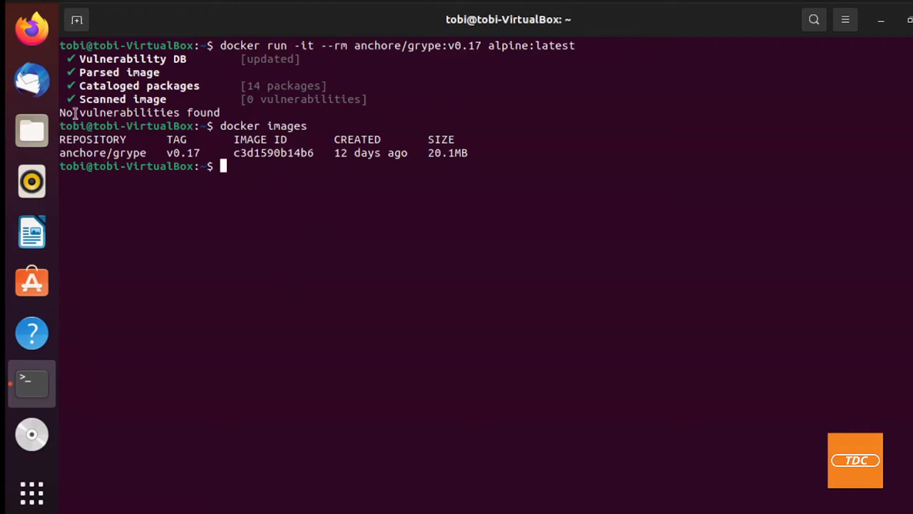
mouse_move(277, 167)
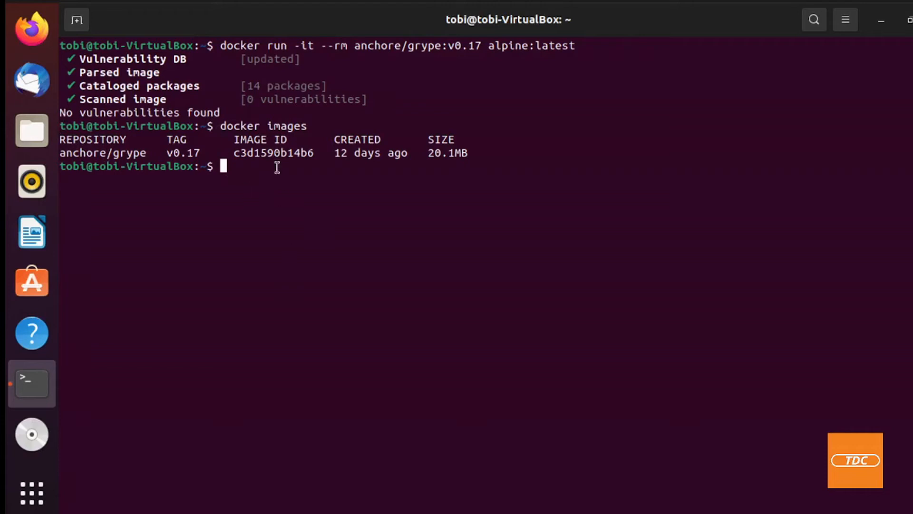
type("docker images")
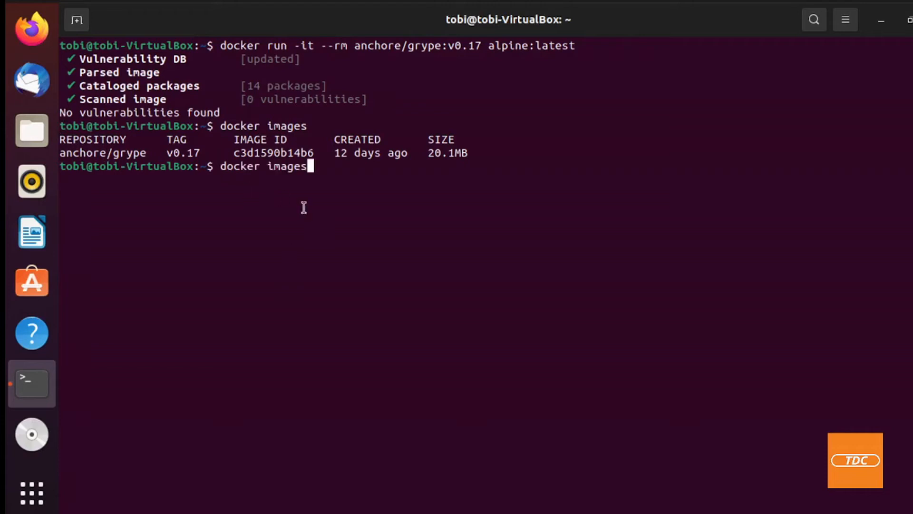
Rerun the grype v0.17 scan with python:slim in place of alpine:latest.
type("docker run -it --rm anchore/grype:v0.17 alpine:latest")
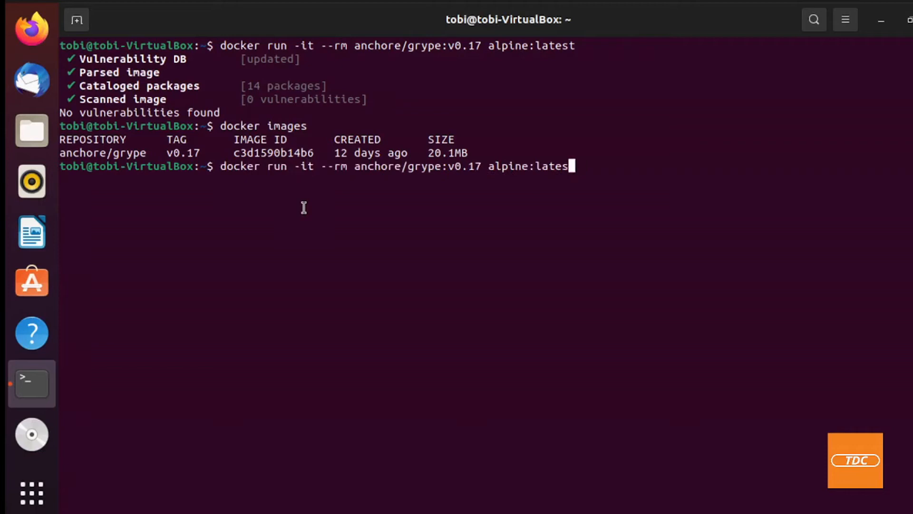
key("BackSpace")
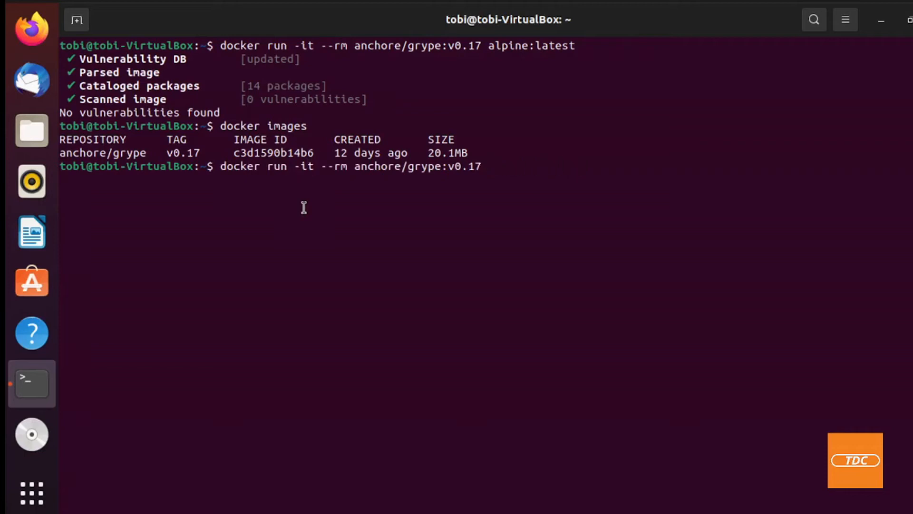
type("python:")
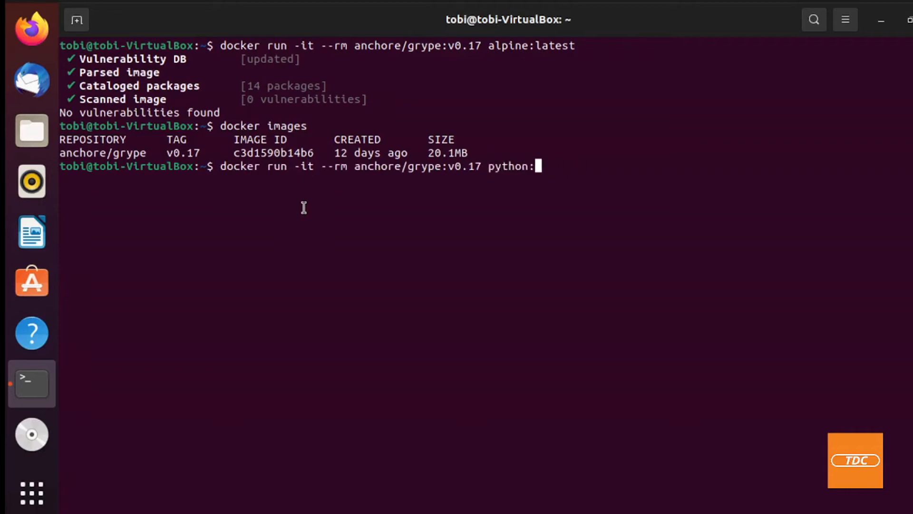
type("slim")
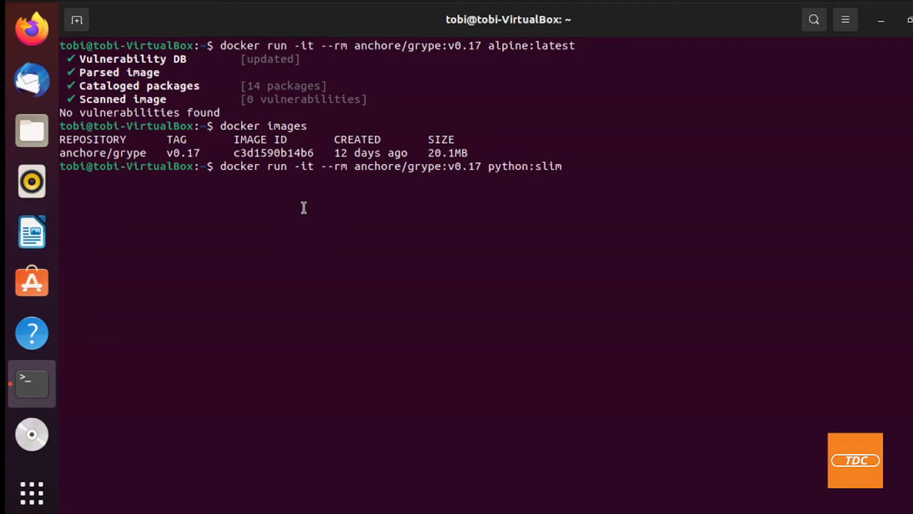
key("Return")
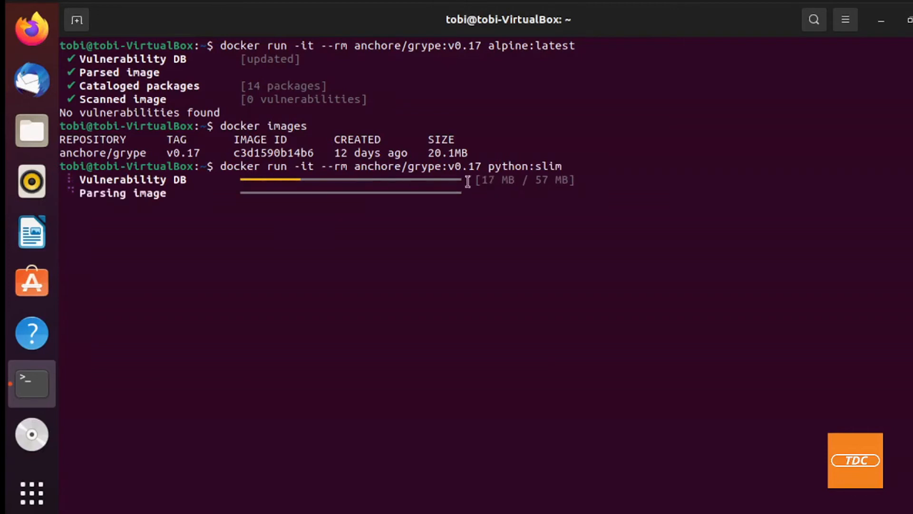
mouse_move(181, 202)
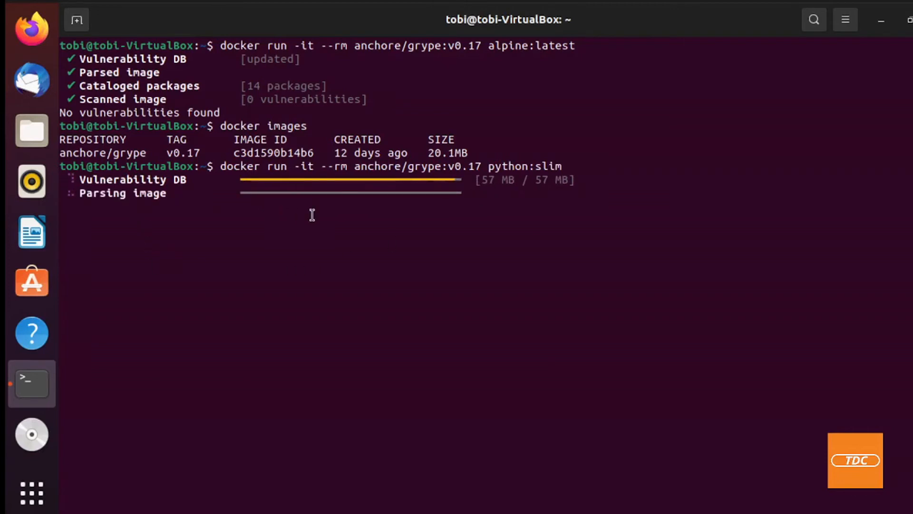
mouse_move(185, 332)
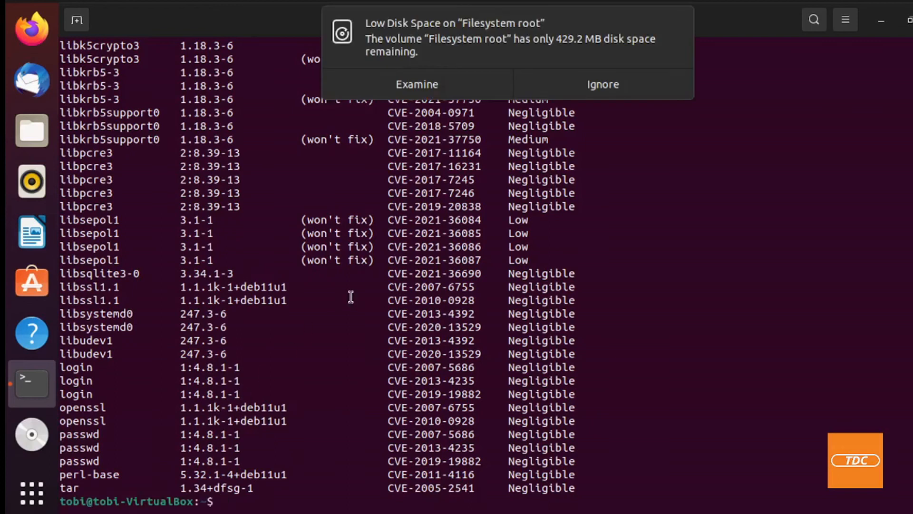
left_click(603, 84)
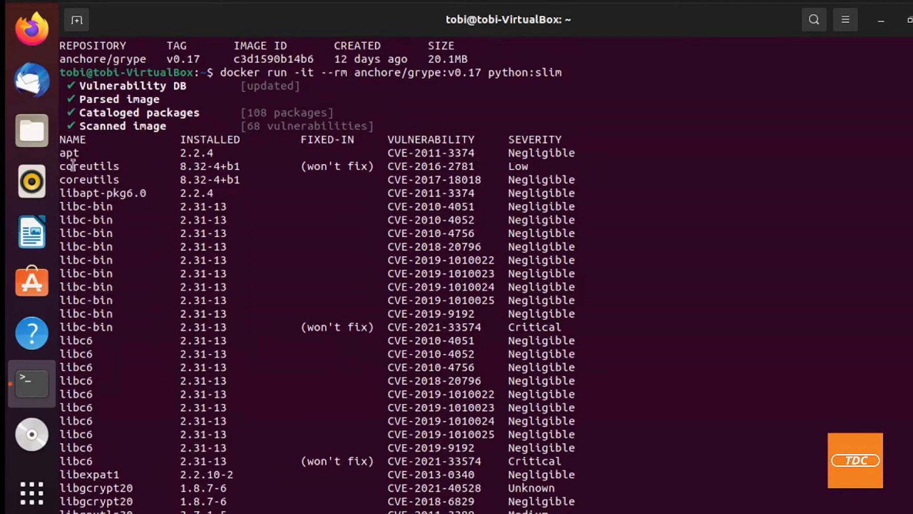
mouse_move(188, 260)
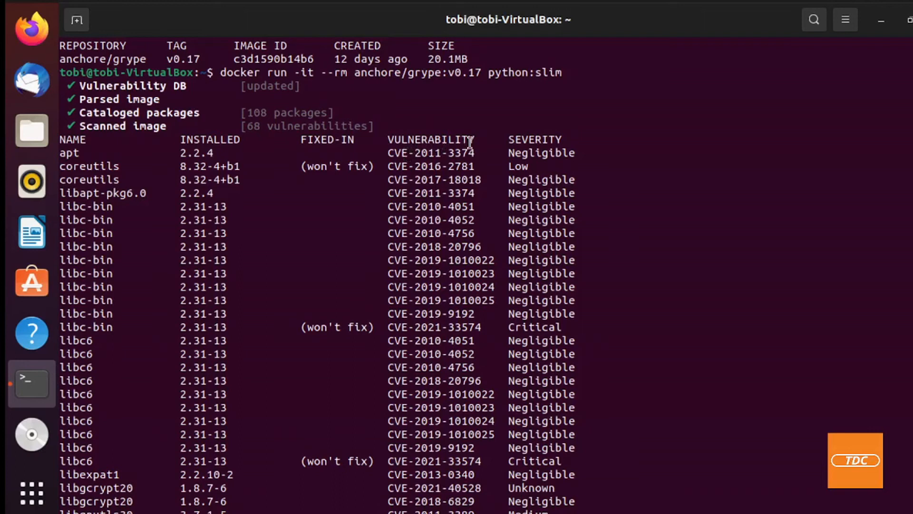
mouse_move(576, 174)
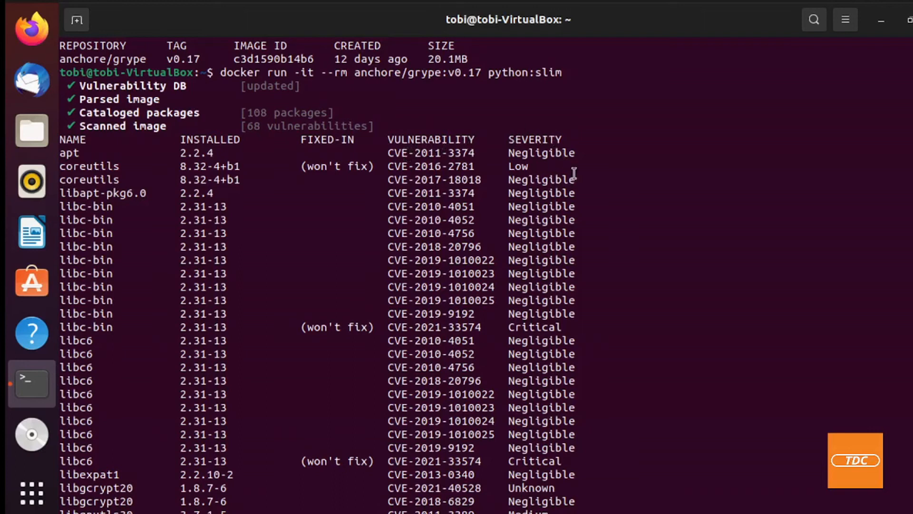
Scroll down through the python:slim vulnerability table to its last row and the prompt.
scroll("down", 3)
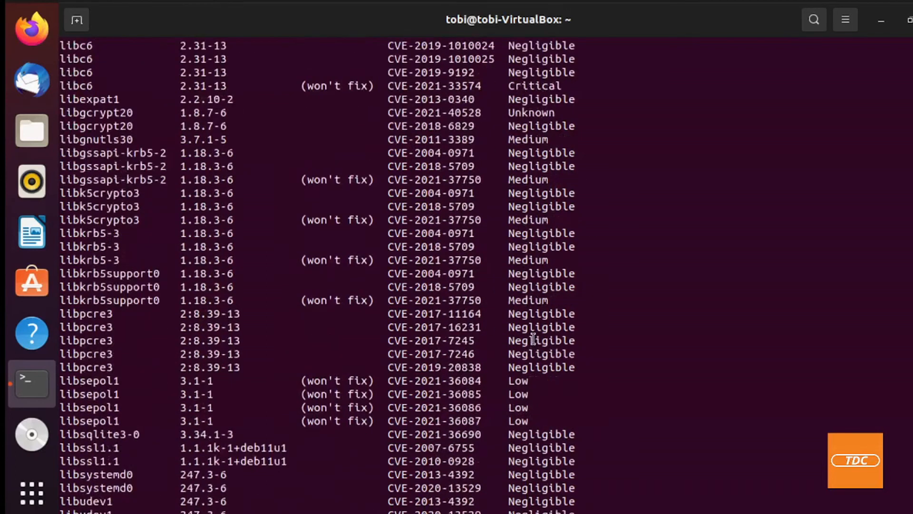
scroll("down", 3)
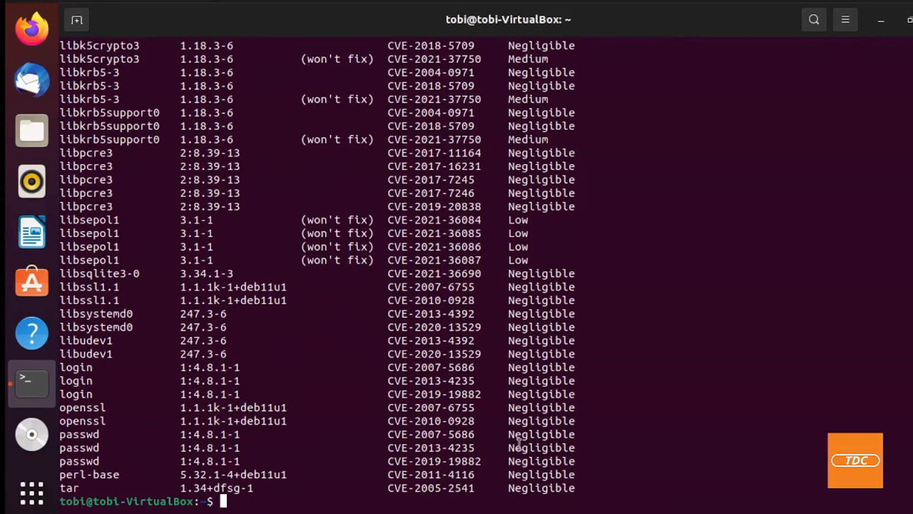
mouse_move(162, 459)
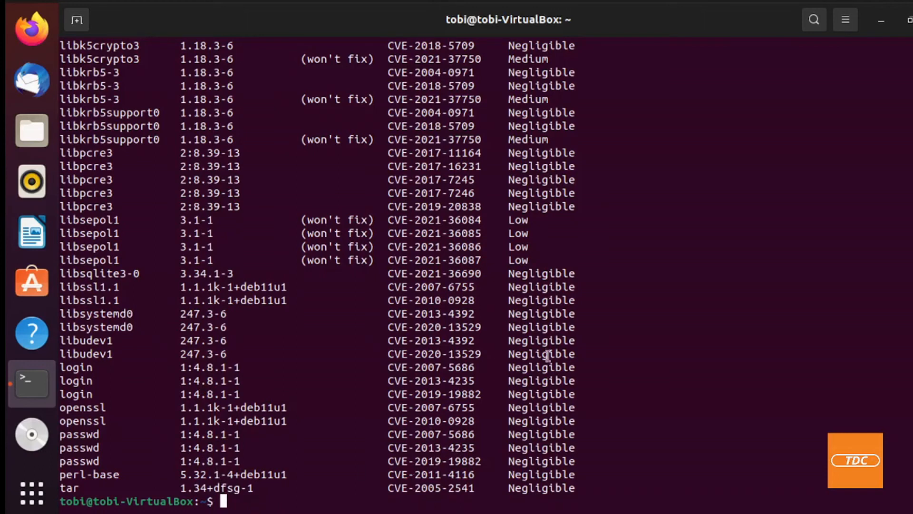
mouse_move(289, 471)
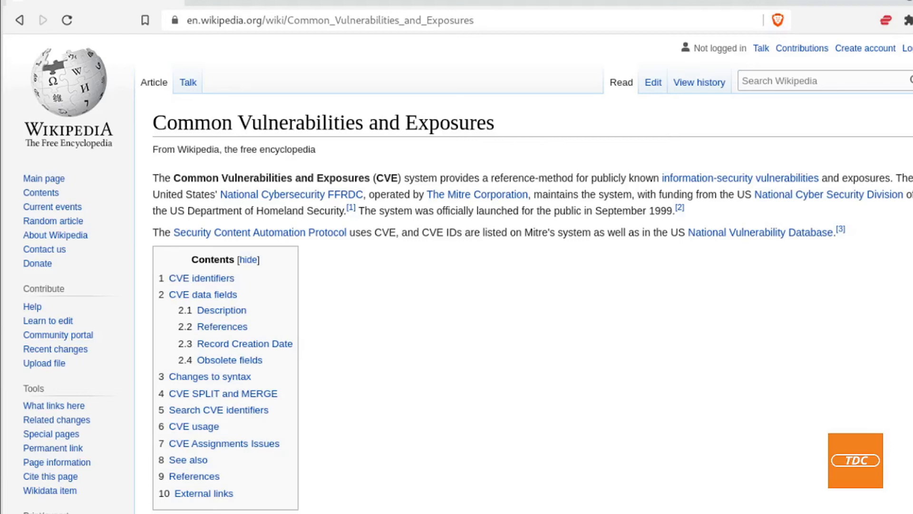
mouse_move(377, 492)
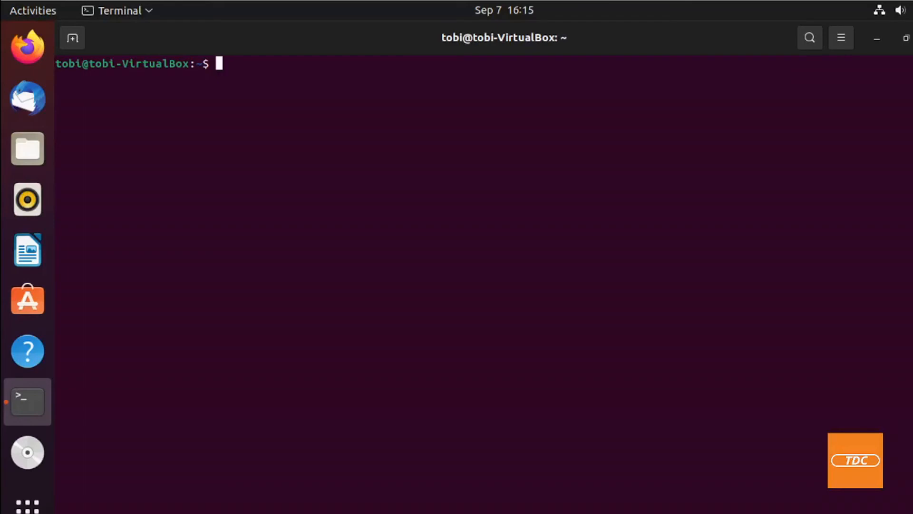
mouse_move(438, 317)
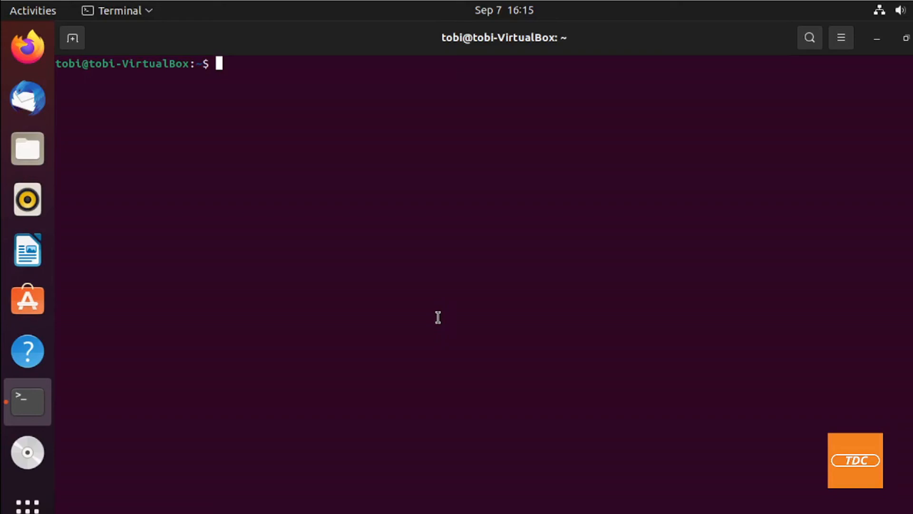
Type clear at the empty terminal prompt.
type("clear")
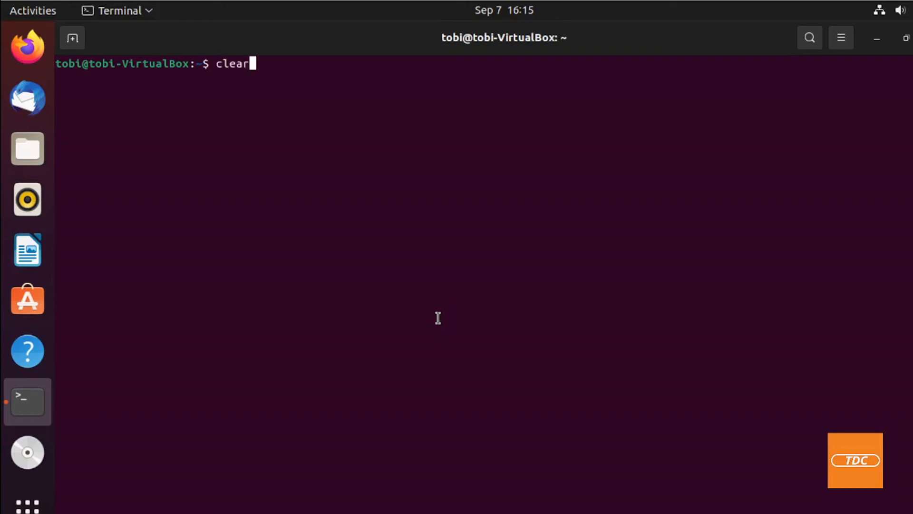
Run 'docker run -it --rm anchore/grype:v0.17 -h' to show grype's help.
type("docker run -it --rm anchore/grype:v0.17 -h")
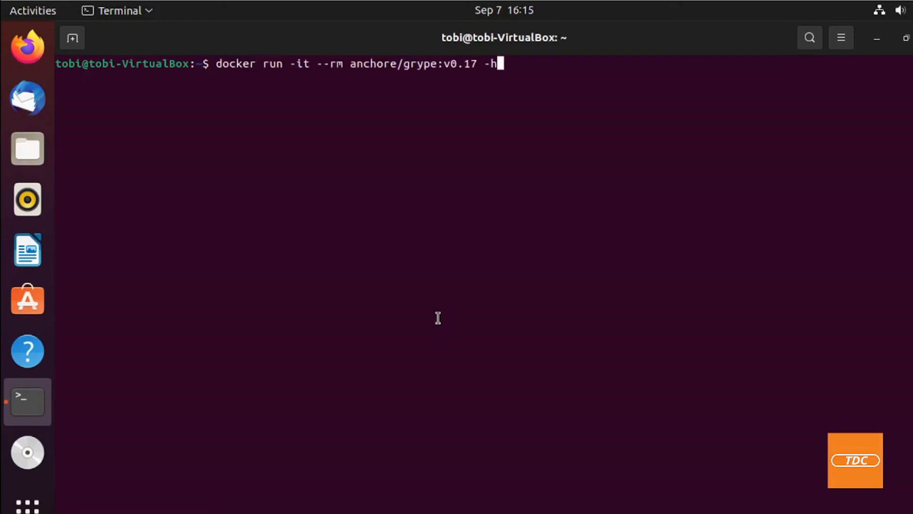
key("Left")
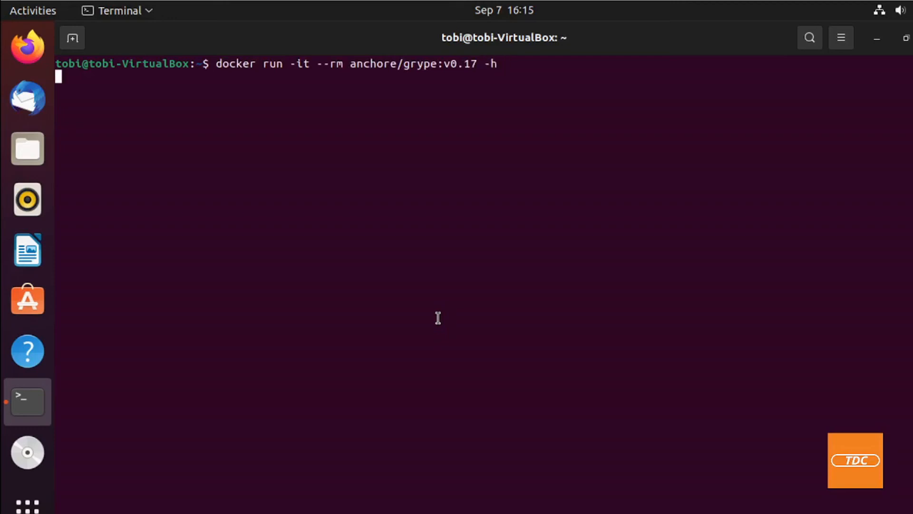
key("Return")
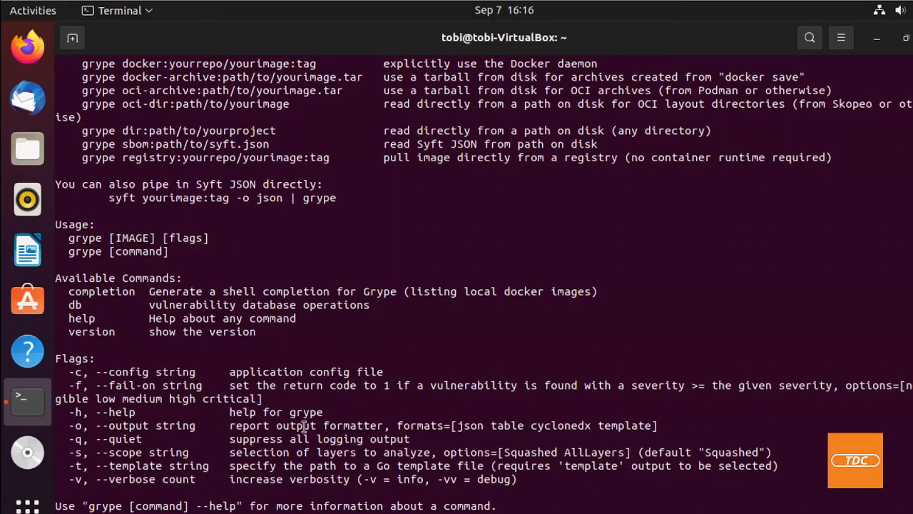
mouse_move(403, 428)
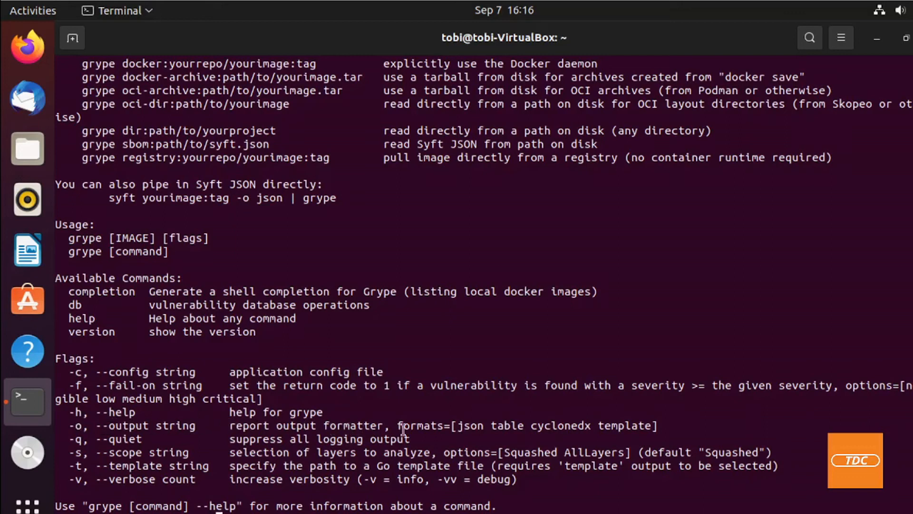
mouse_move(502, 428)
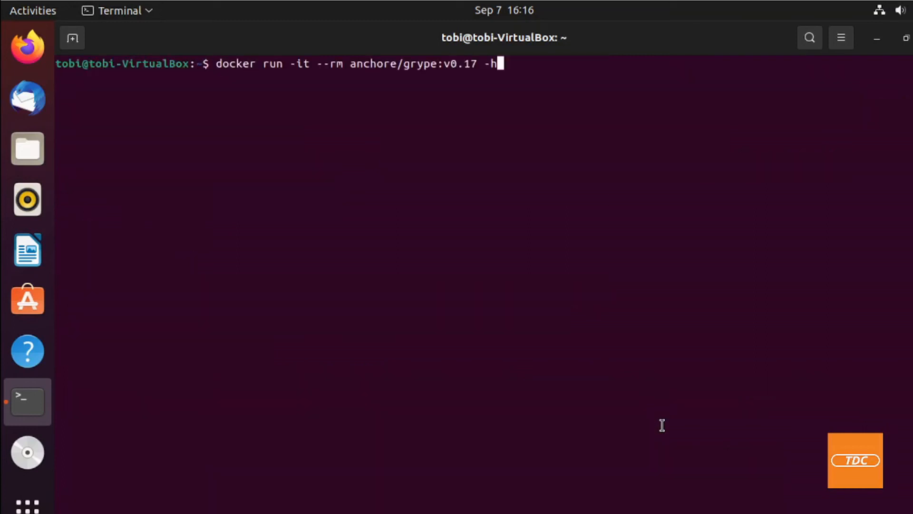
Run grype v0.17 on python:slim with -o json, redirecting output to scan.json.
key("BackSpace")
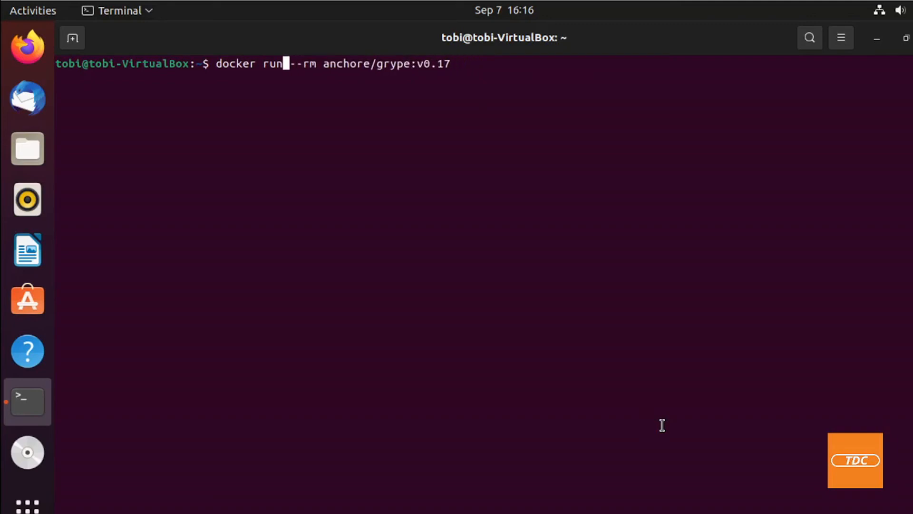
key("End")
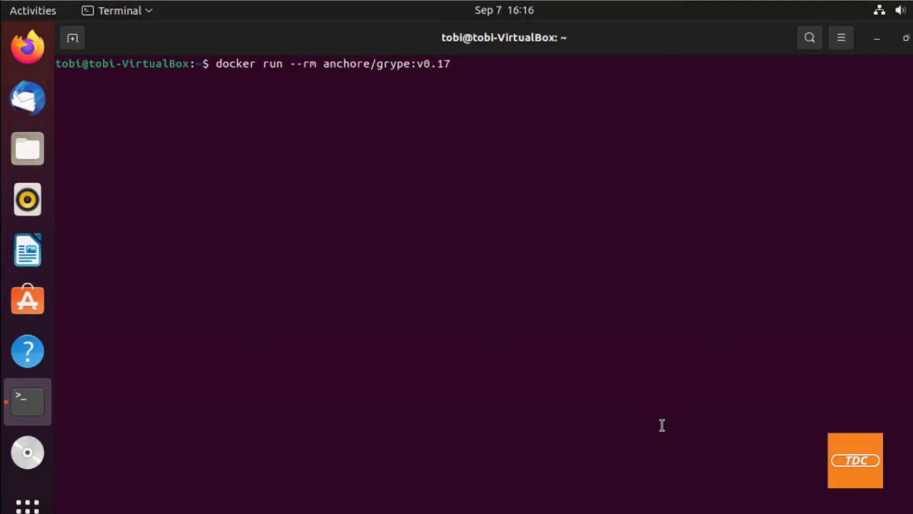
type("python:")
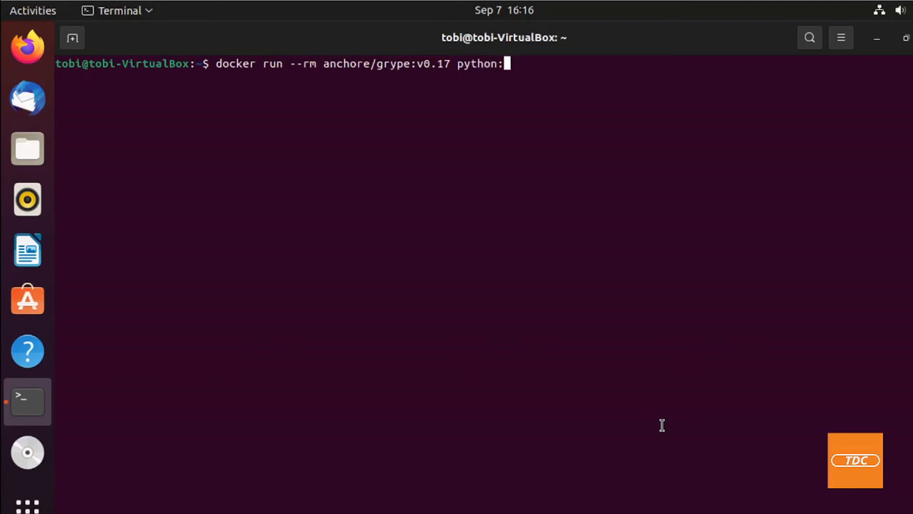
type("sli")
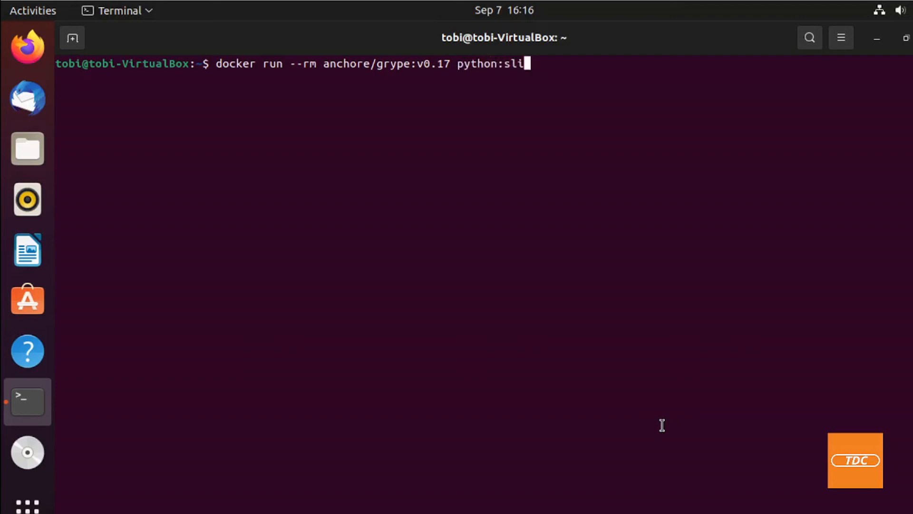
type("m")
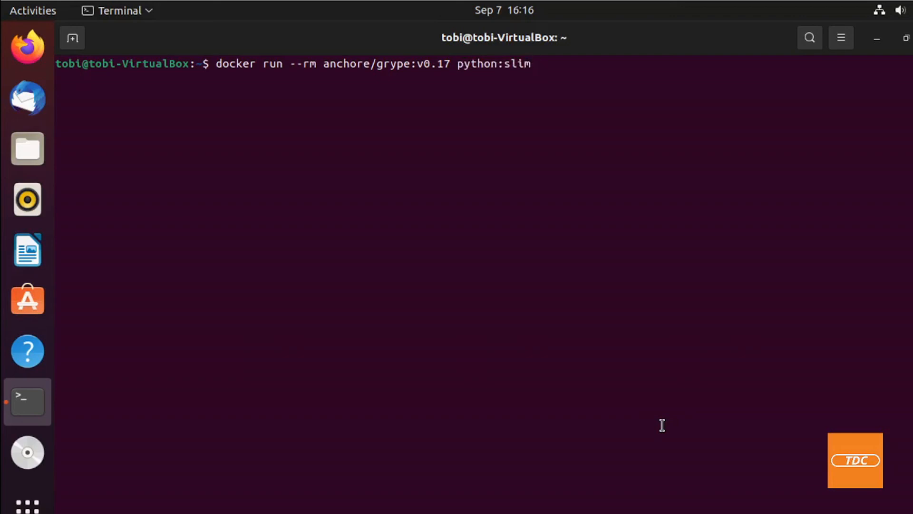
type("-")
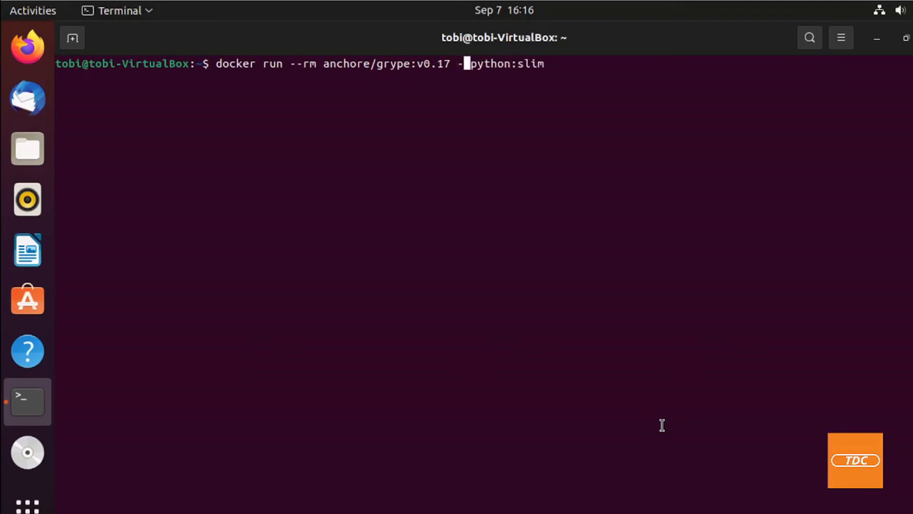
type("o json")
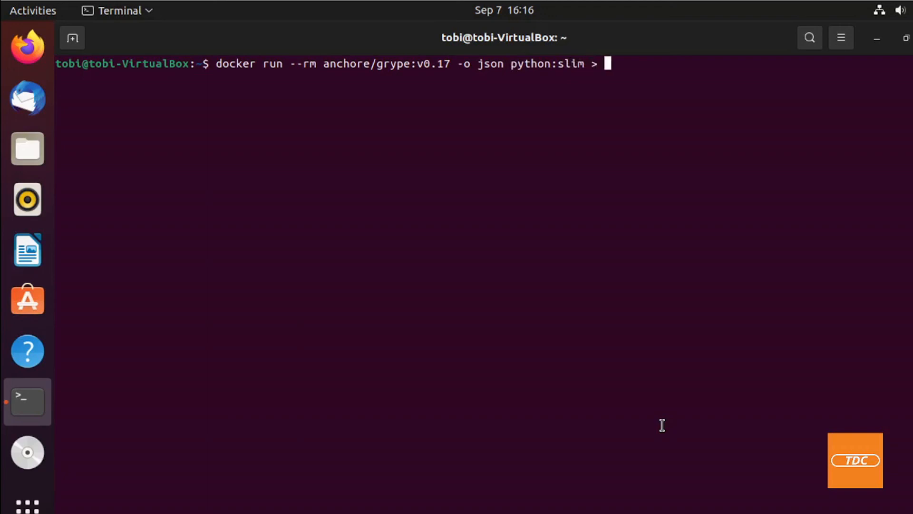
type("scan.")
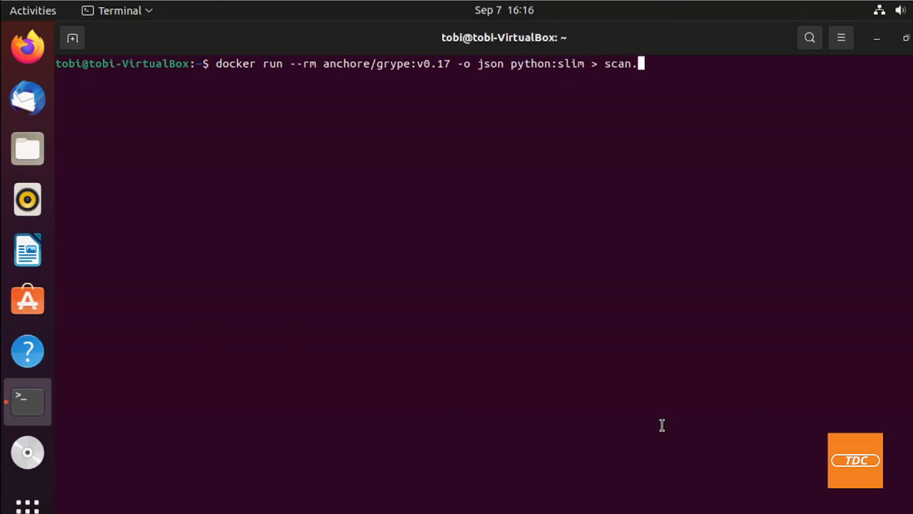
type("json")
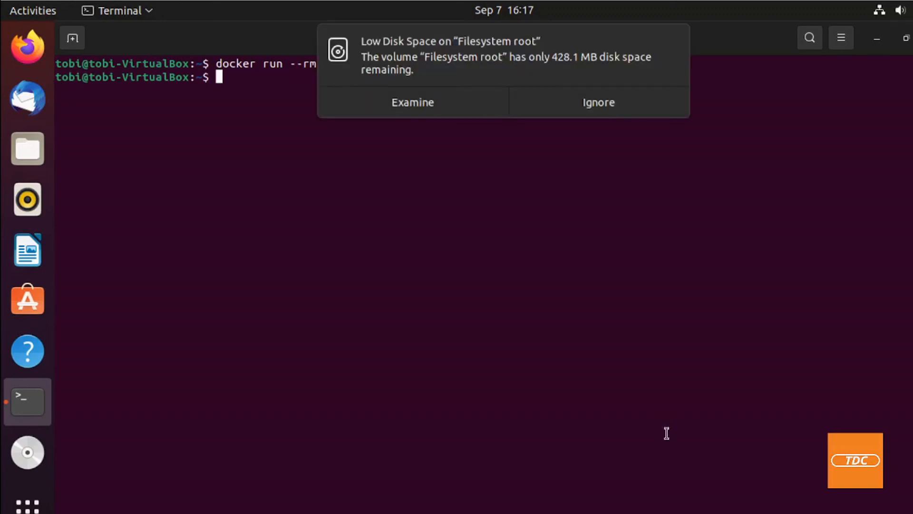
left_click(598, 102)
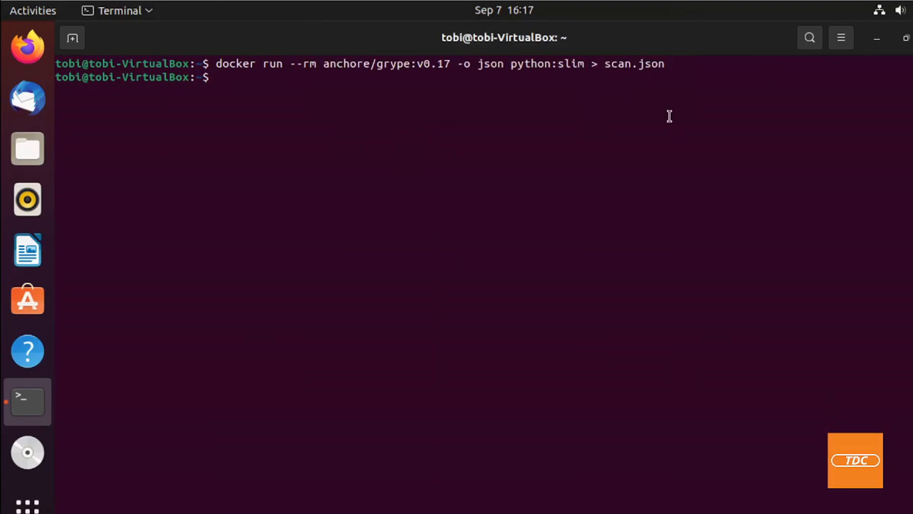
Run cat scan.json to print the saved JSON report.
type("cat scan")
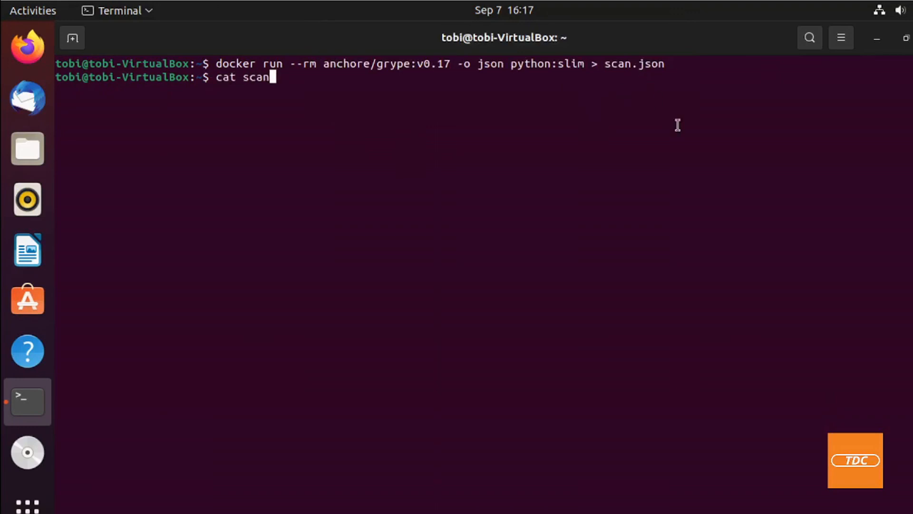
type(".json")
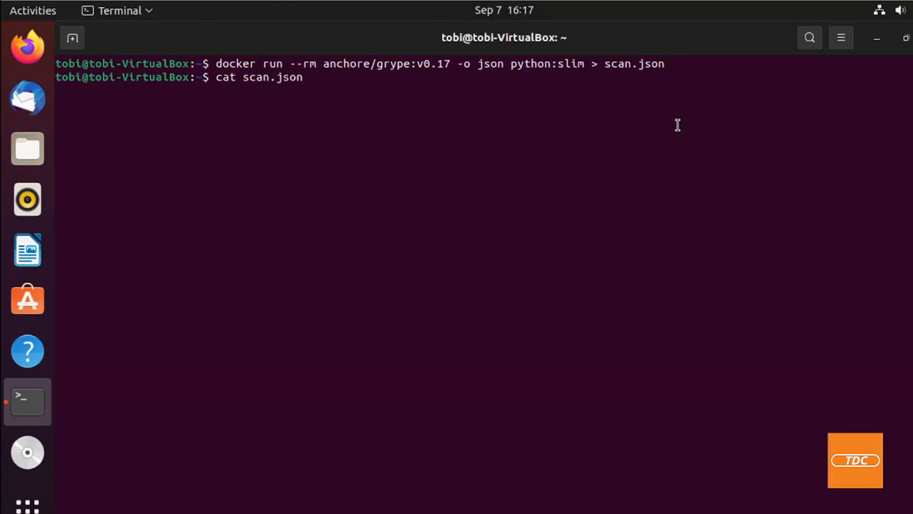
key("Return")
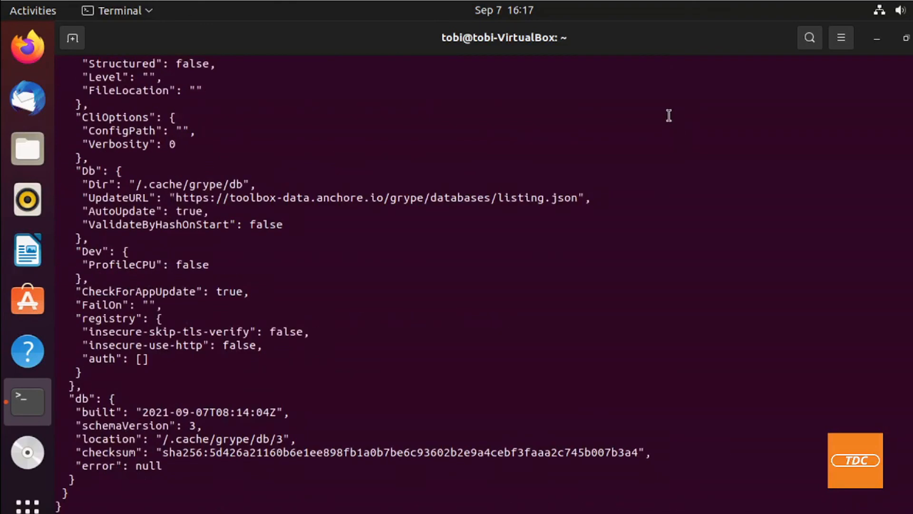